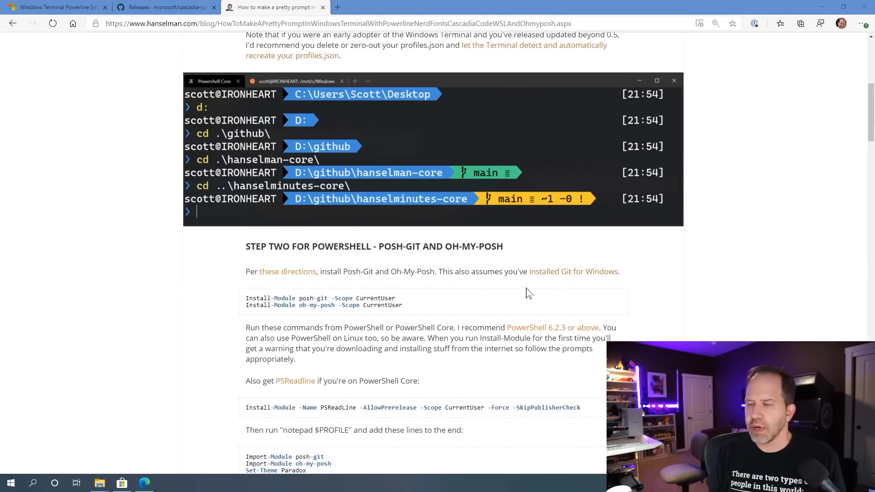
mouse_move(508, 289)
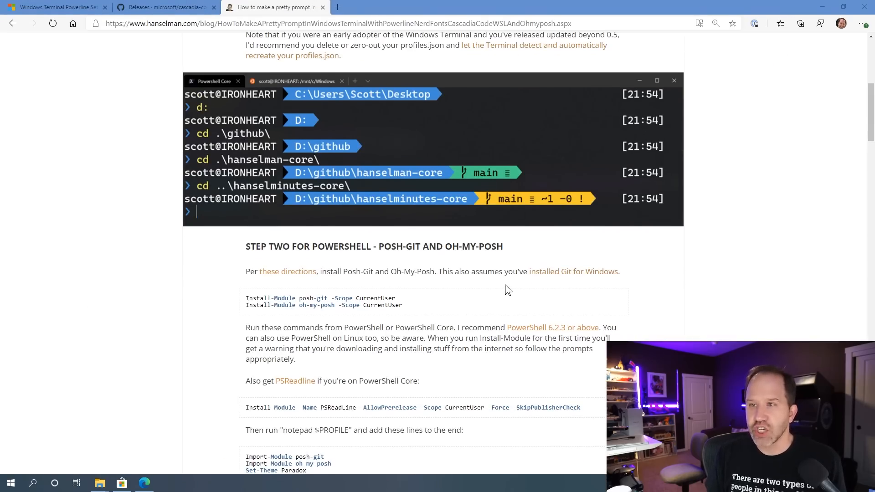
mouse_move(417, 263)
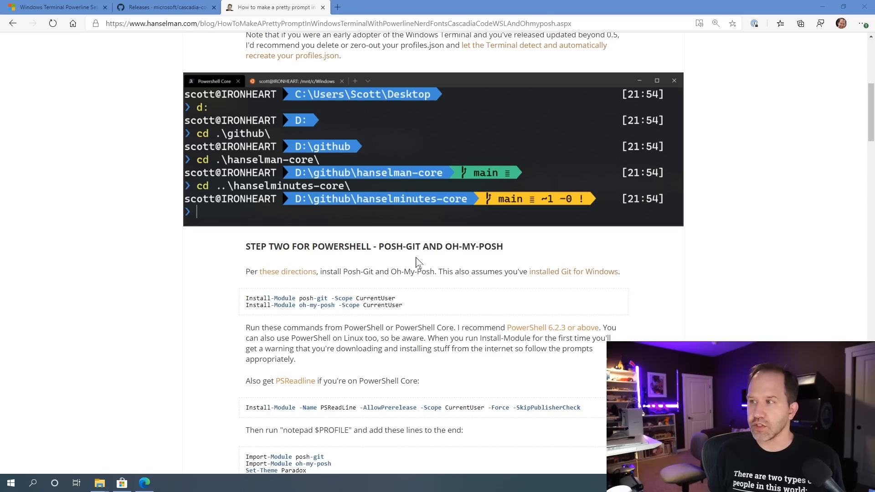
- Search 'hanselman pretty prompt', then switch to the Docs Powerline setup tutorial tab
scroll("up", 3)
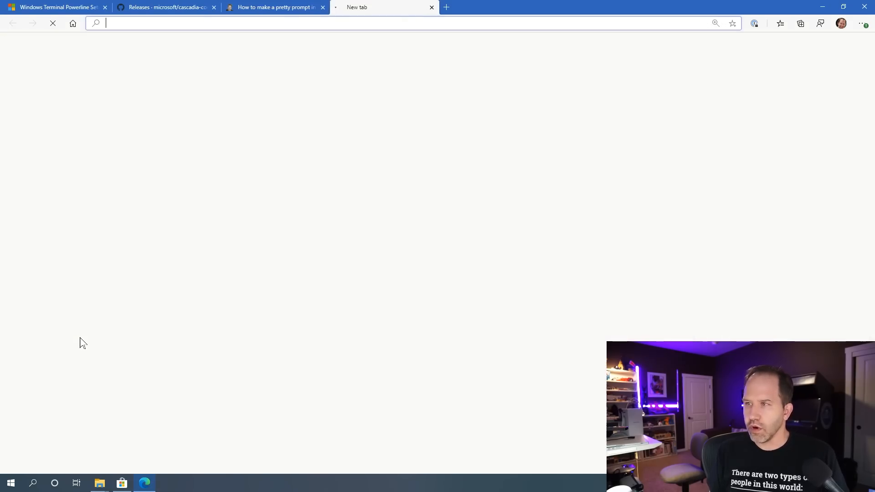
type("hanselman pretty prompt")
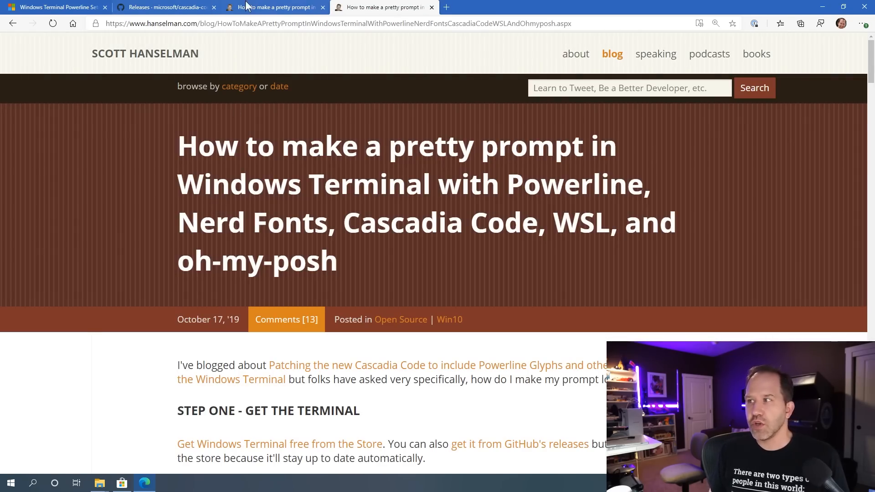
left_click(59, 8)
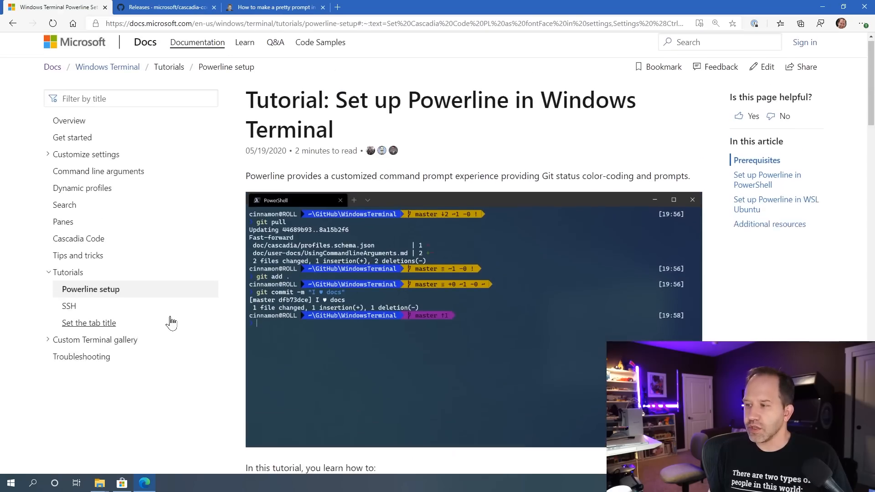
left_click(716, 24)
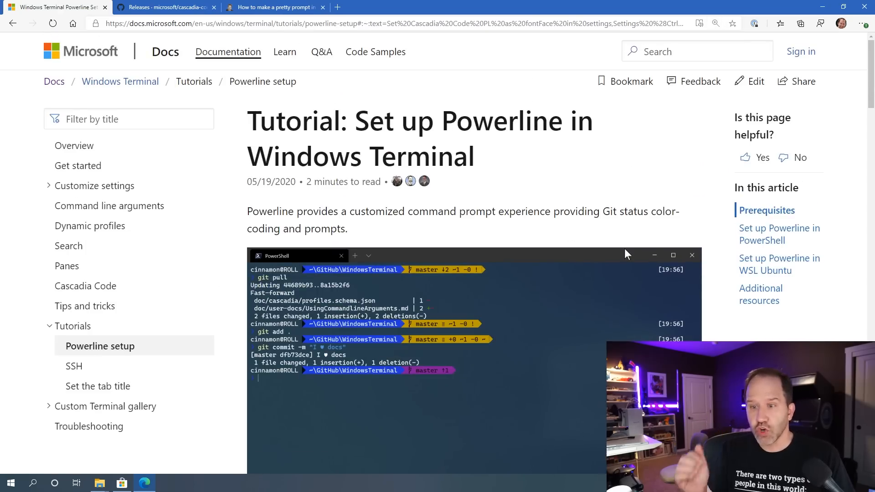
mouse_move(577, 266)
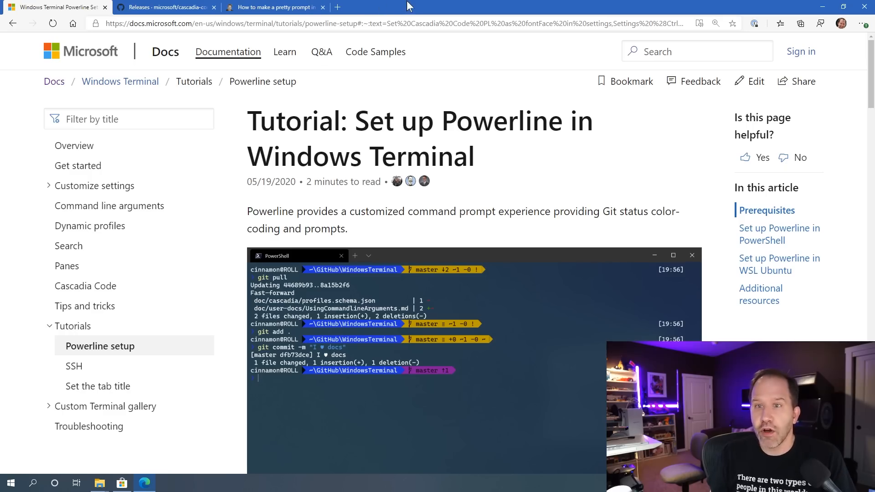
mouse_move(419, 10)
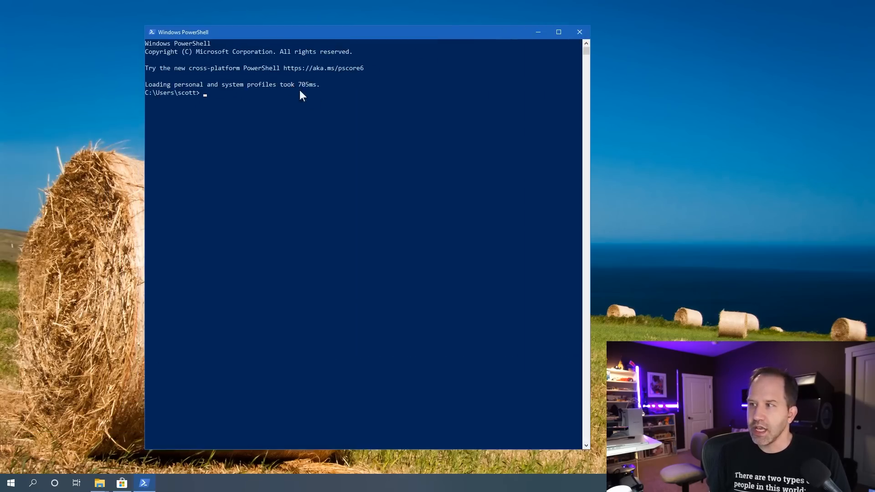
- Maximize the classic Windows PowerShell console window
left_click(558, 32)
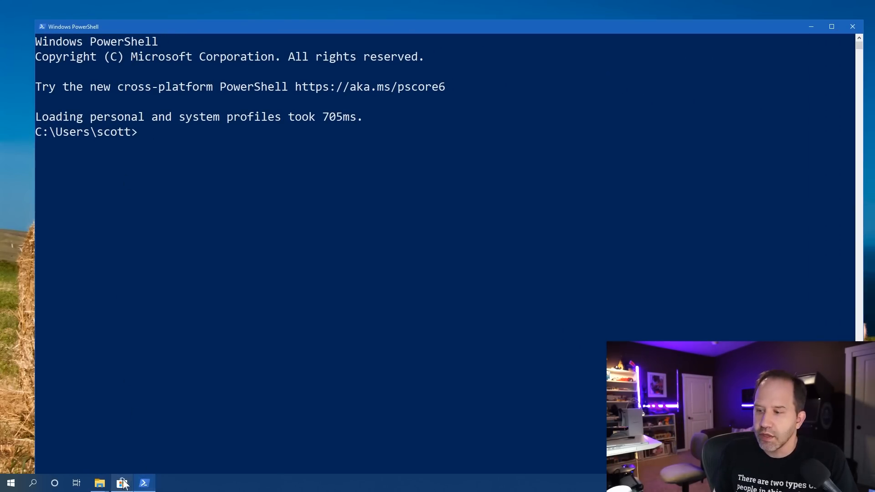
- Open Microsoft Store from the taskbar on the installed Windows Terminal listing
left_click(122, 483)
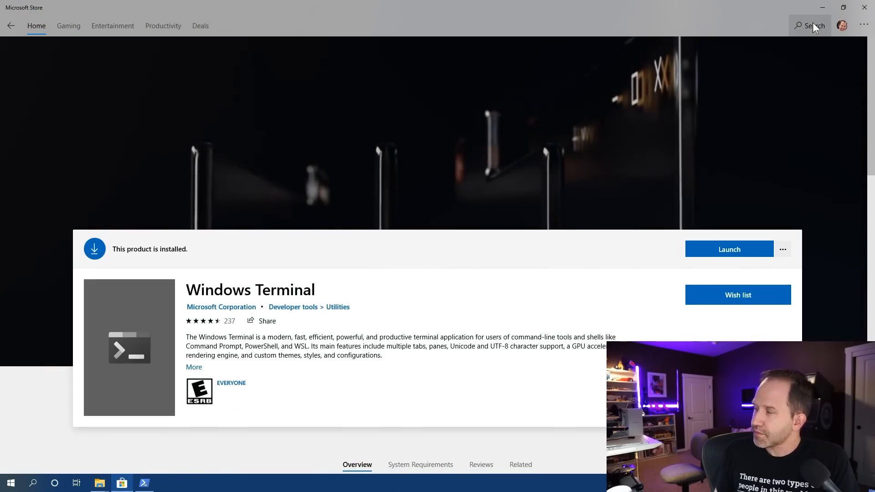
mouse_move(815, 27)
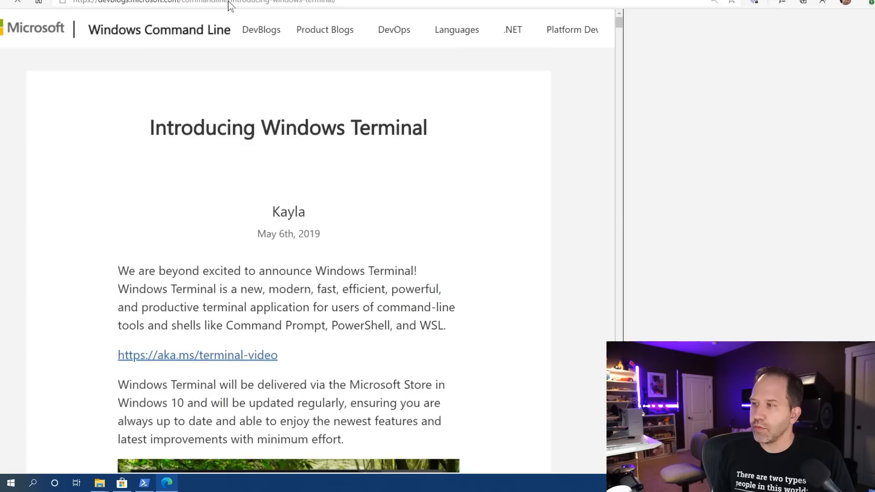
- Search 'github microsoft windows' and scroll the microsoft/terminal README to its install instructions
scroll("down", 3)
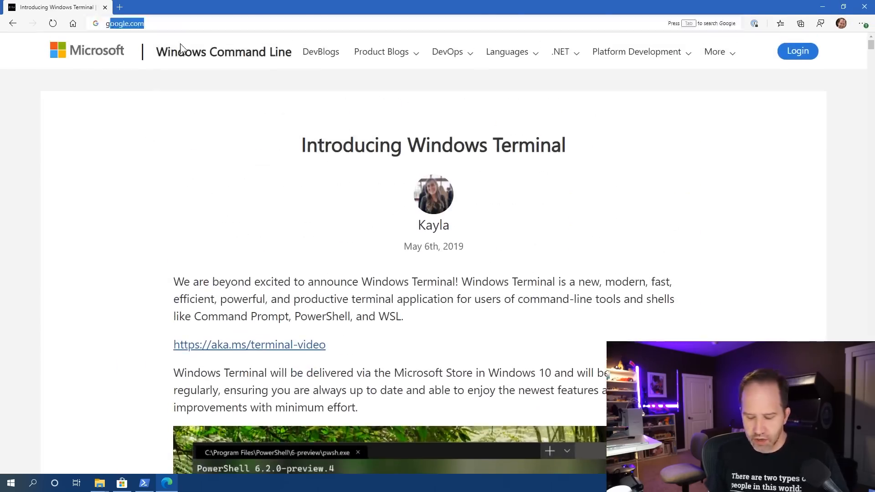
type("github microswoft windows")
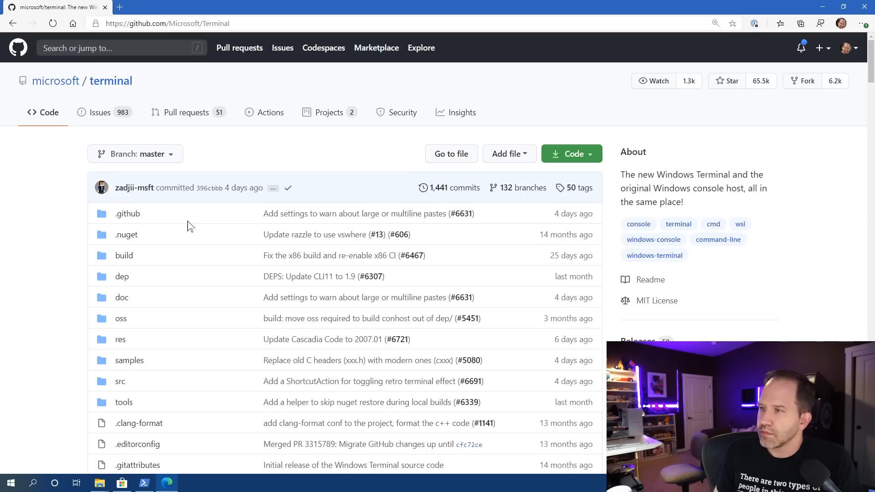
scroll("down", 3)
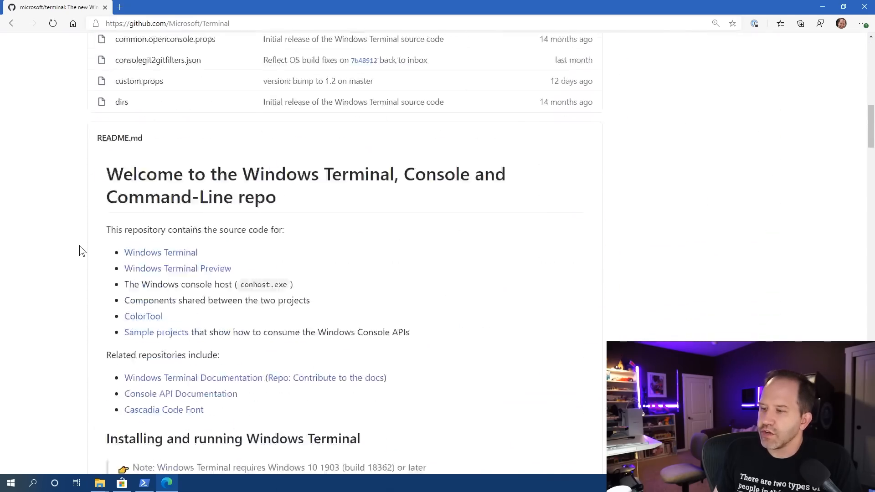
scroll("down", 3)
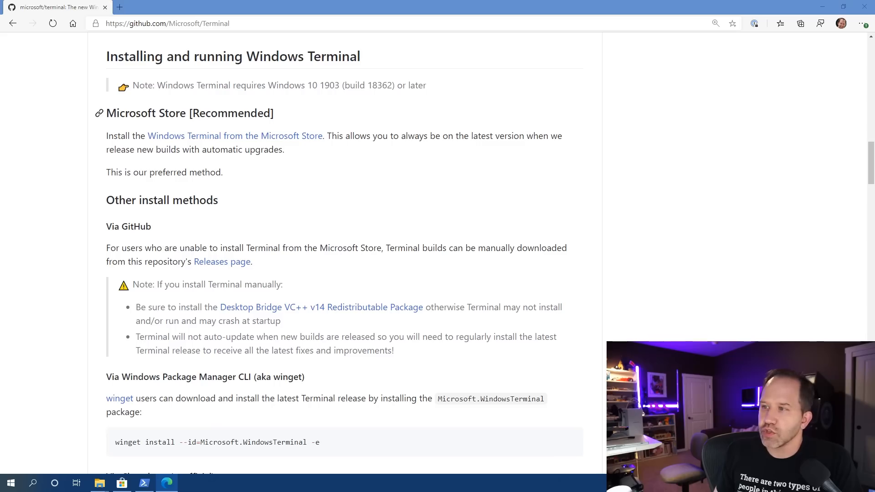
left_click_drag(120, 112, 274, 113)
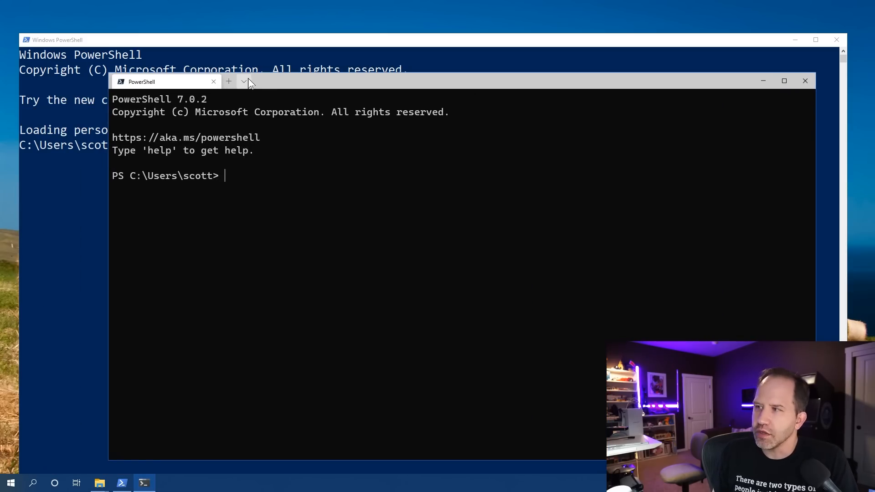
- Open Command Prompt, PowerShell and Windows PowerShell tabs from the profile dropdown
left_click(243, 82)
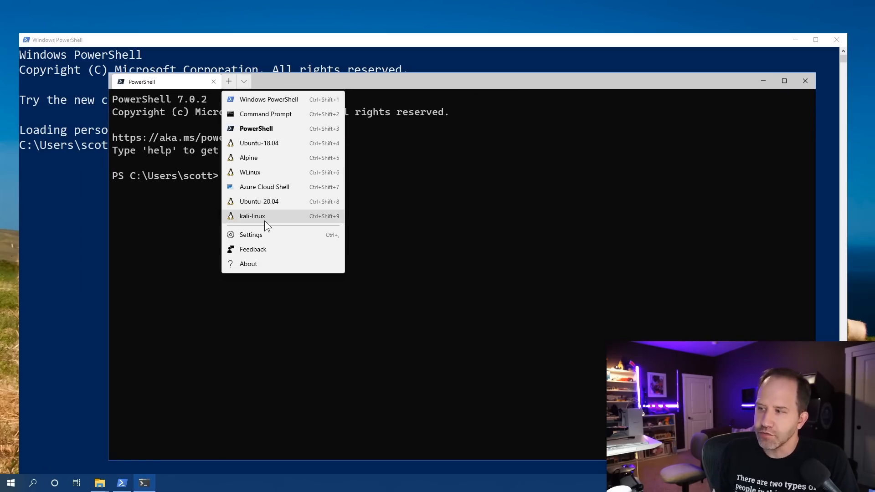
left_click(265, 114)
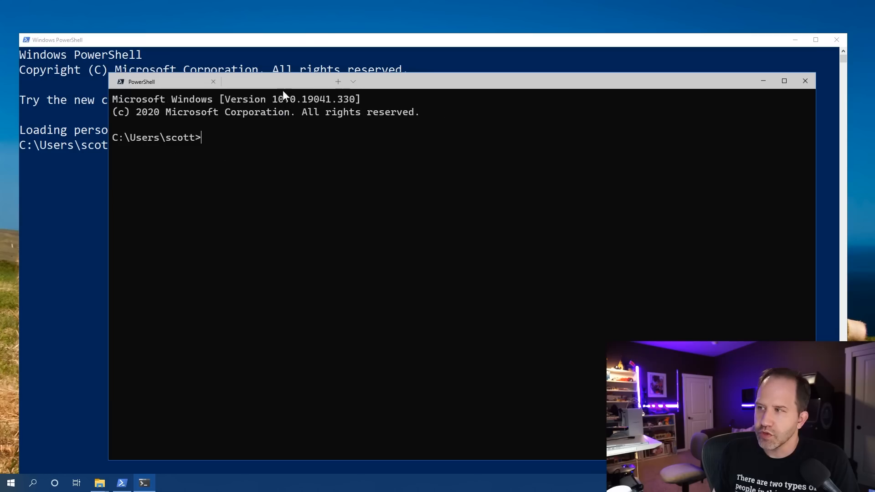
left_click(353, 82)
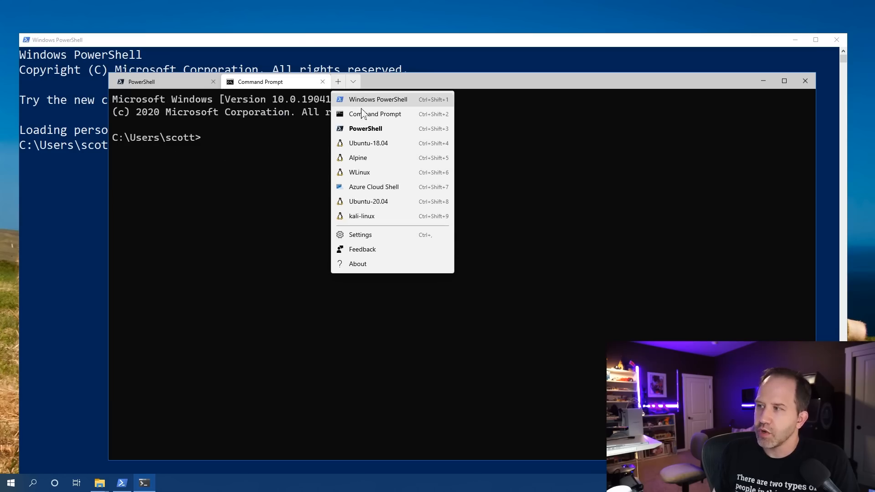
left_click(366, 128)
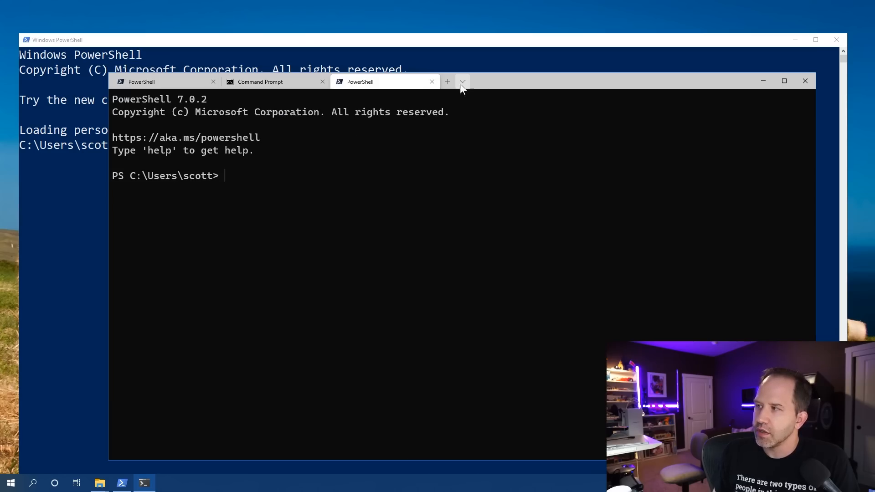
left_click(462, 82)
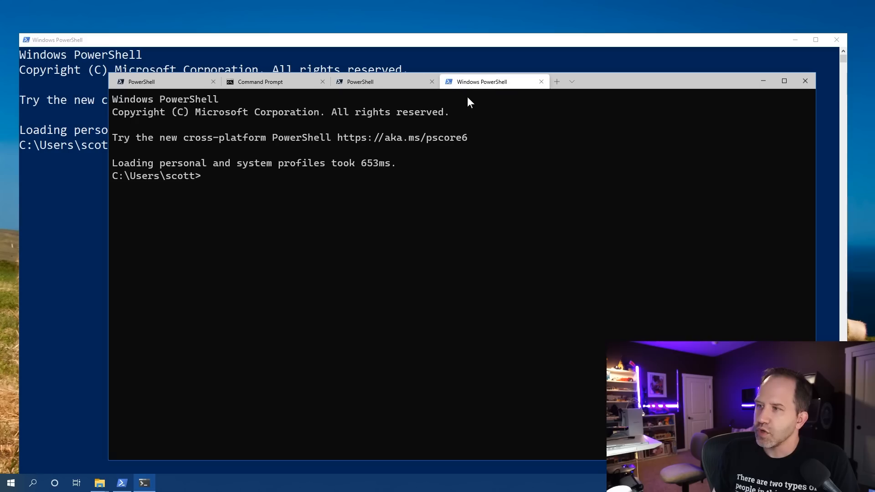
left_click(572, 82)
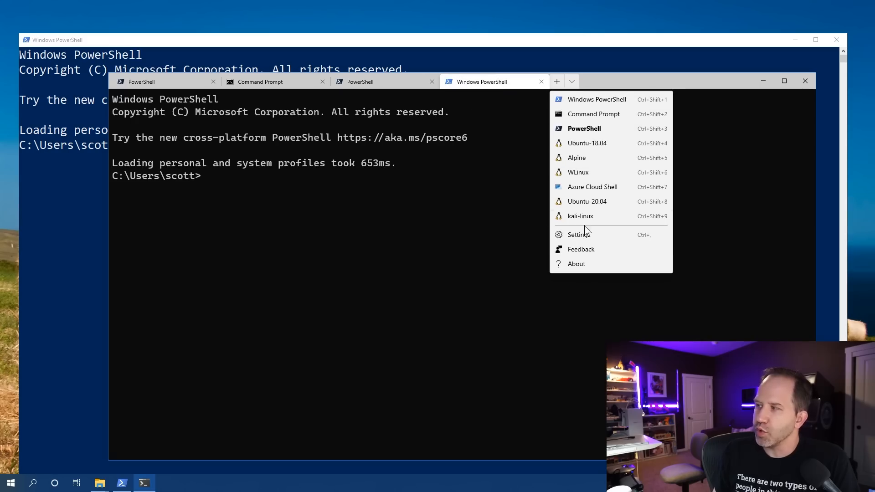
mouse_move(203, 220)
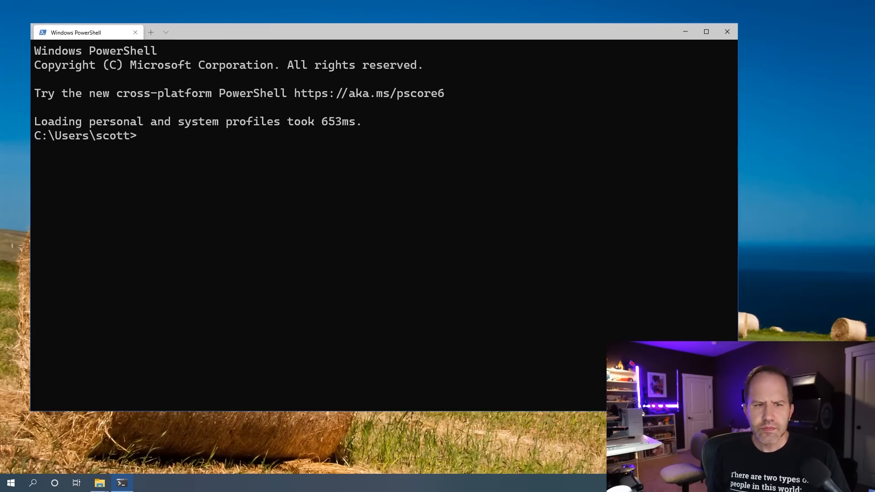
mouse_move(102, 62)
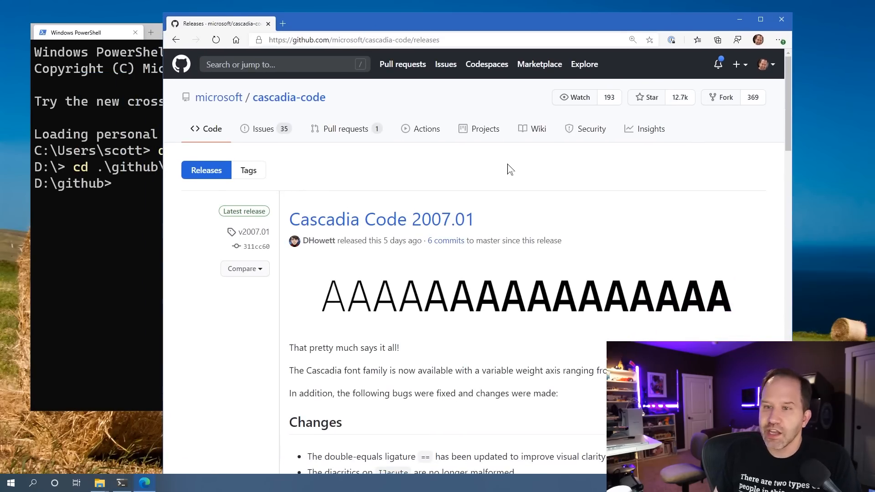
- Scroll to the release assets and open the downloaded CascadiaCode-2007.01.zip
scroll("down", 3)
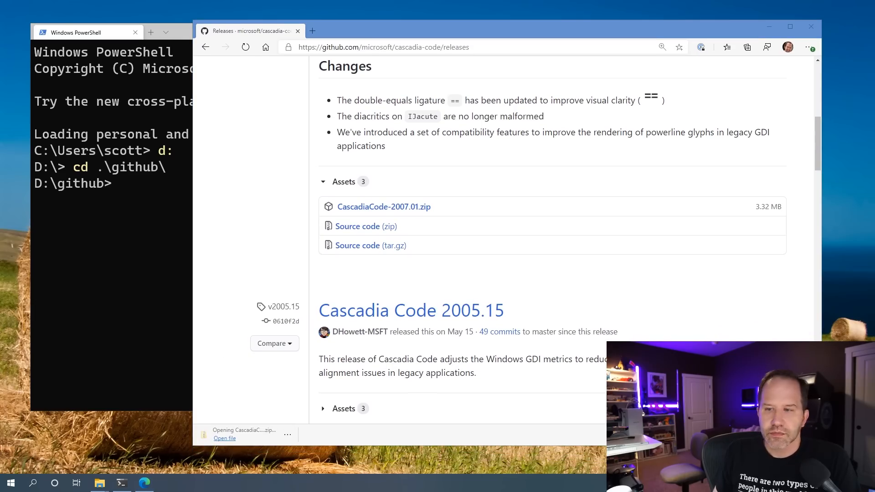
left_click(225, 438)
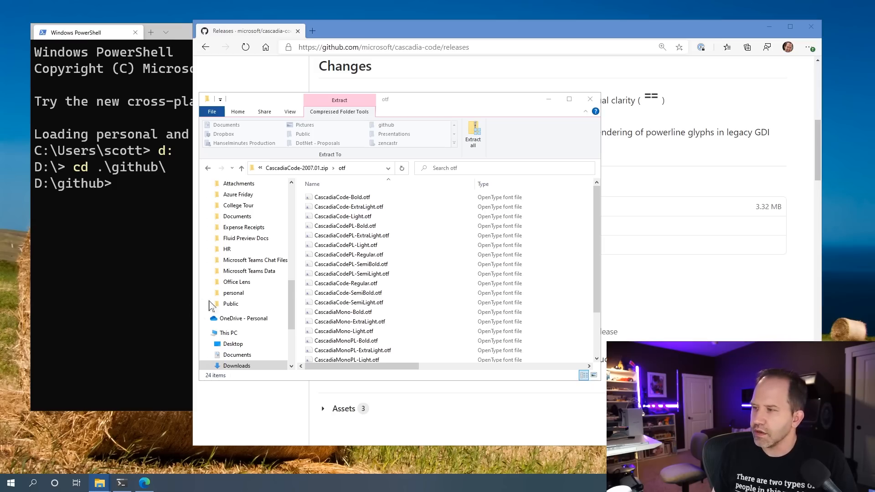
- Open a second Explorer window and navigate to C:\Windows\Fonts
left_click(347, 245)
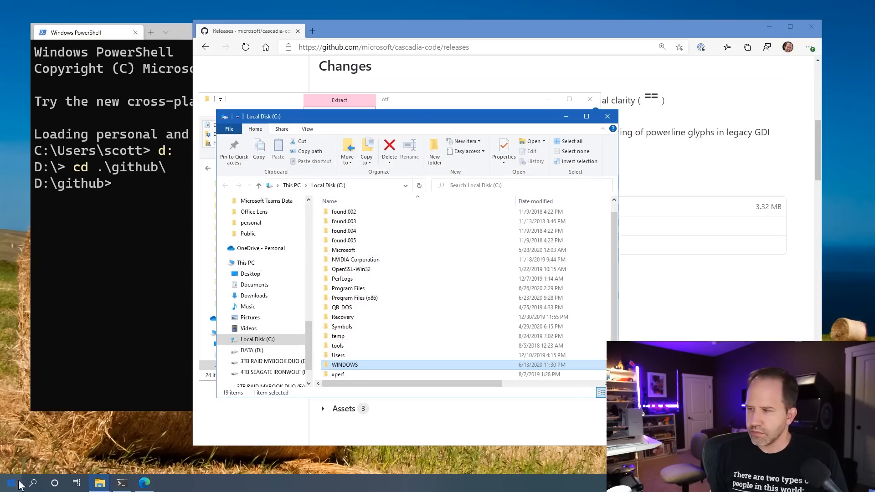
left_click(338, 374)
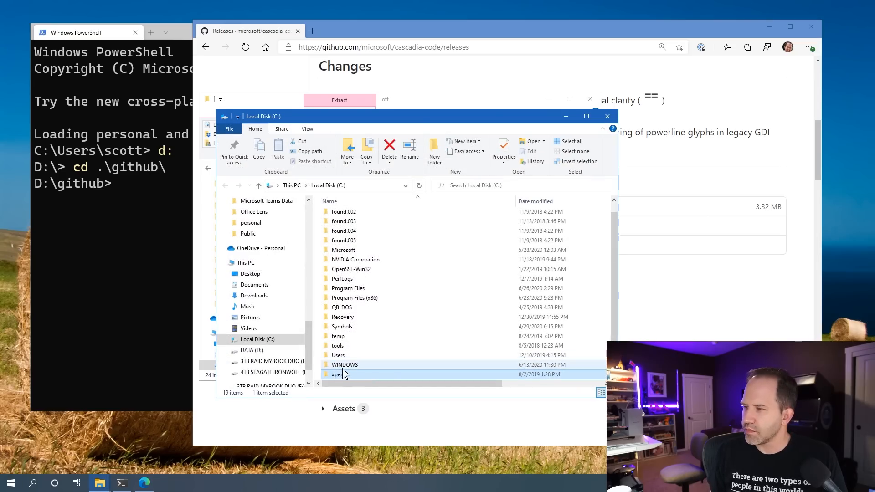
double_click(345, 365)
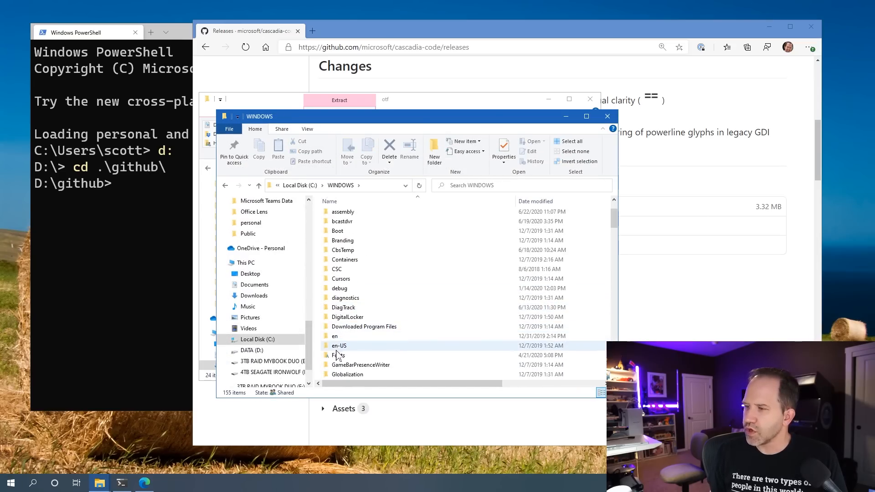
double_click(338, 355)
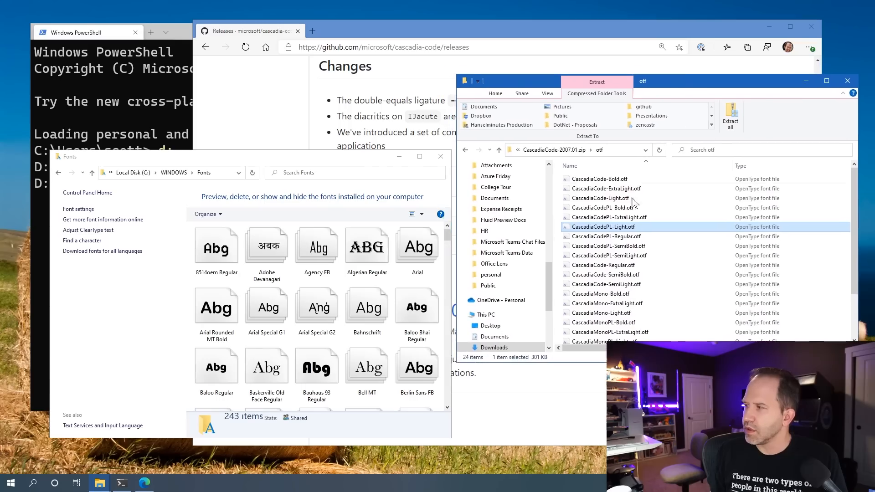
- Extract CascadiaCode-2007.01.zip from Downloads and open its ttf fonts folder
left_click(609, 255)
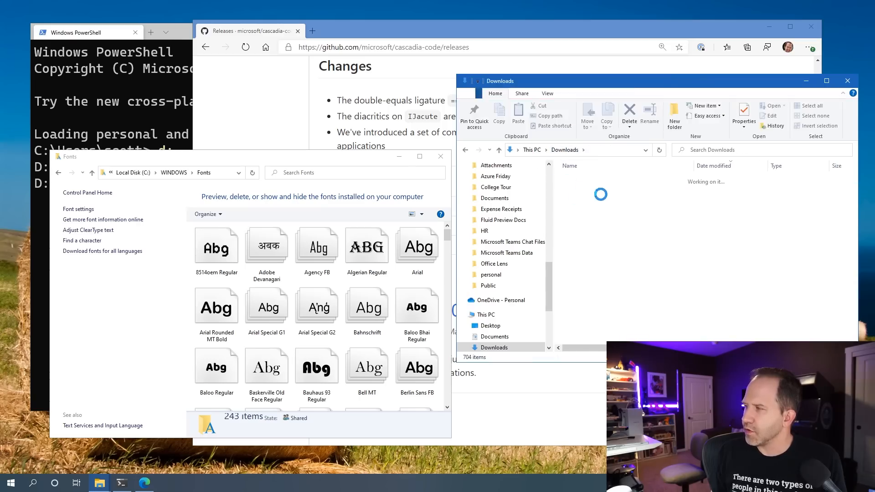
left_click(603, 191)
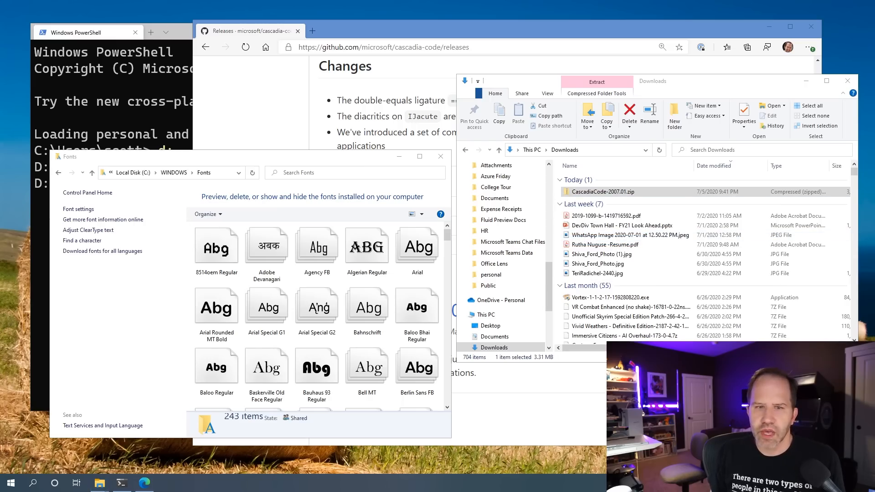
left_click(596, 82)
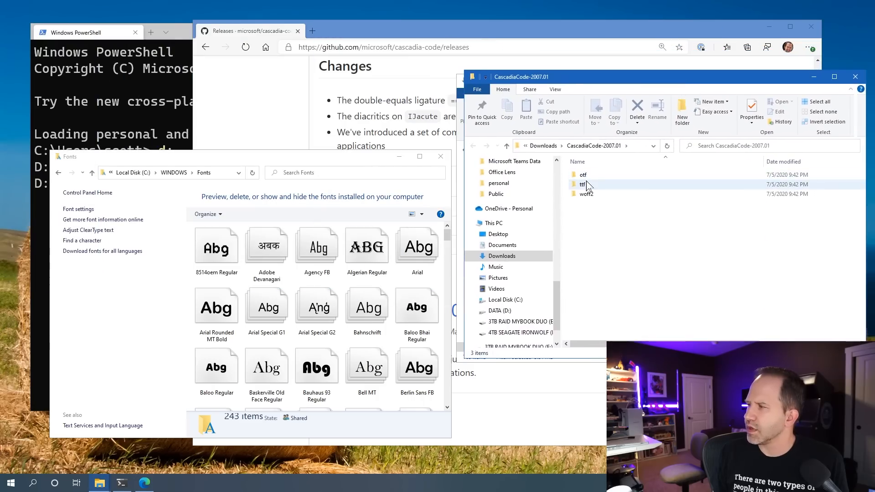
double_click(583, 184)
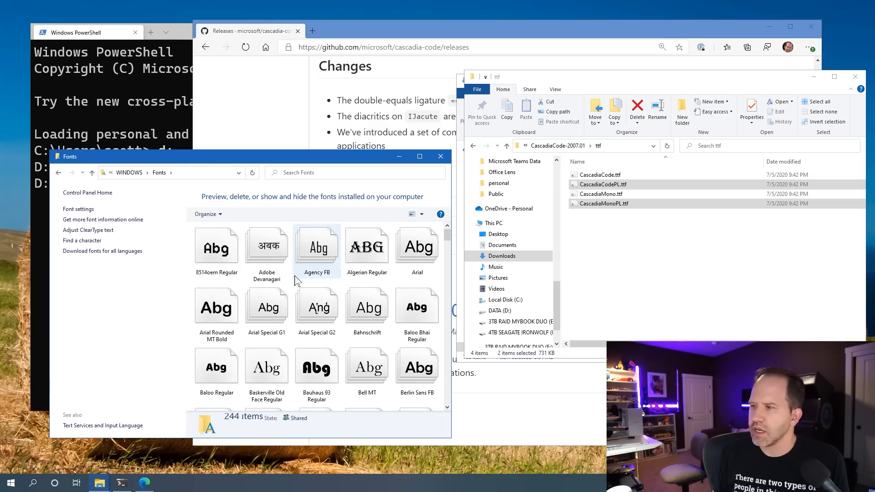
scroll("down", 3)
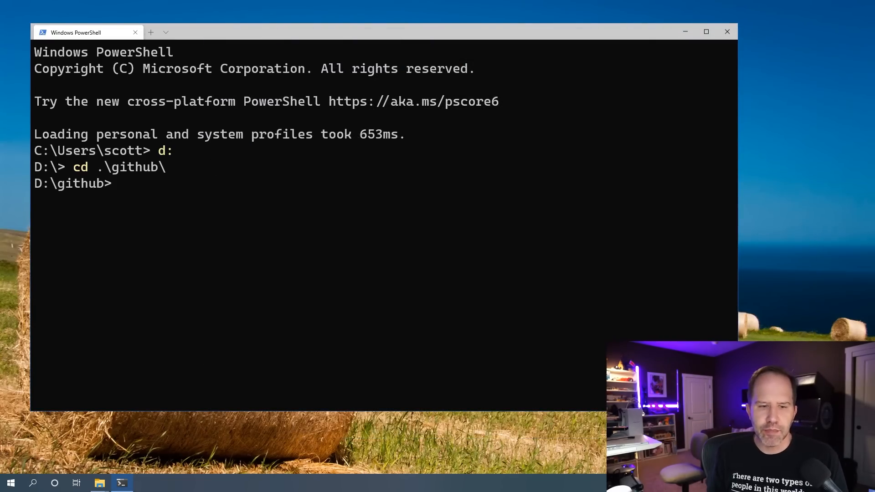
mouse_move(121, 110)
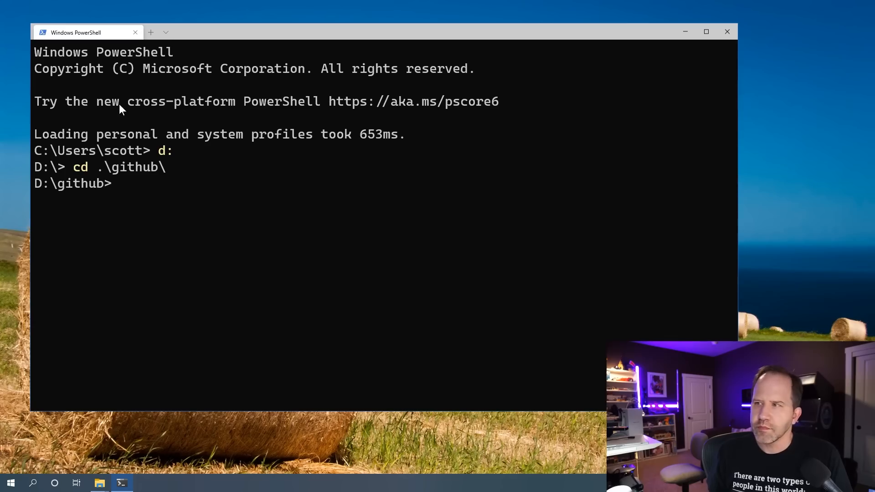
left_click(168, 32)
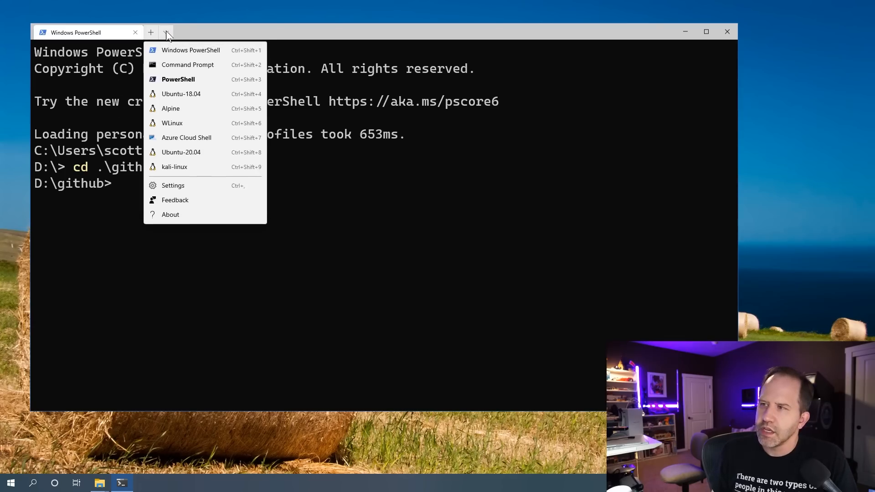
mouse_move(188, 189)
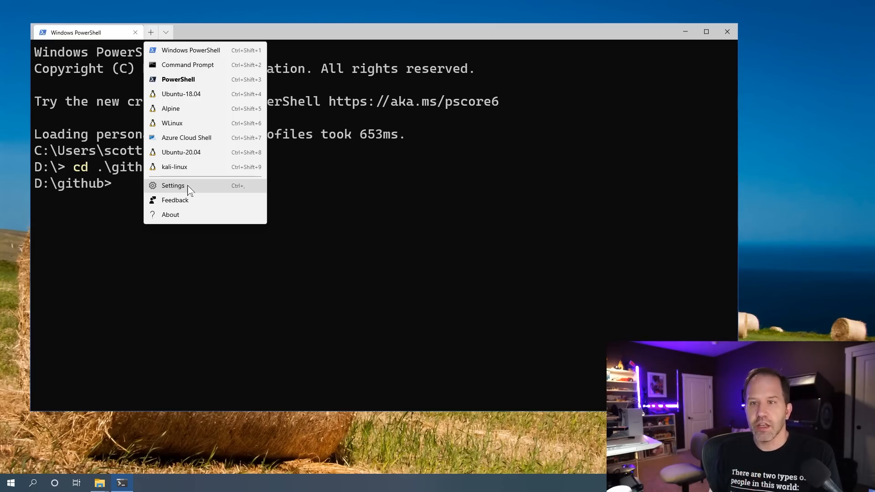
mouse_move(157, 294)
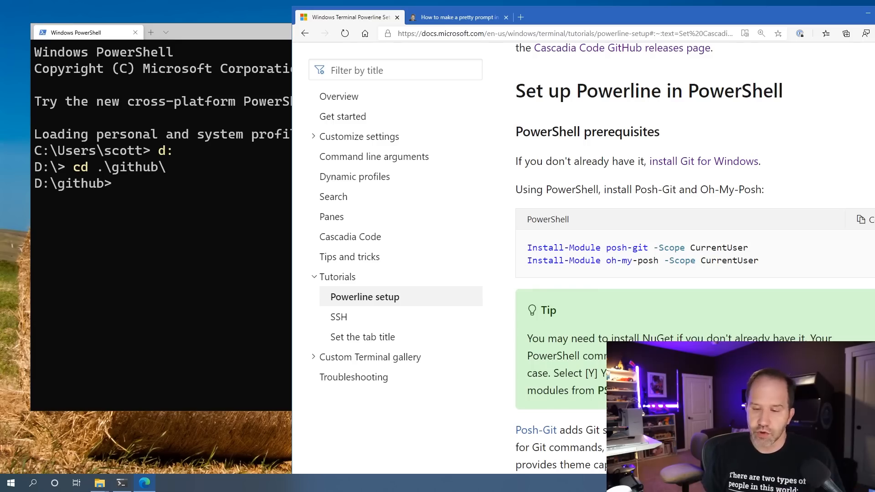
mouse_move(704, 263)
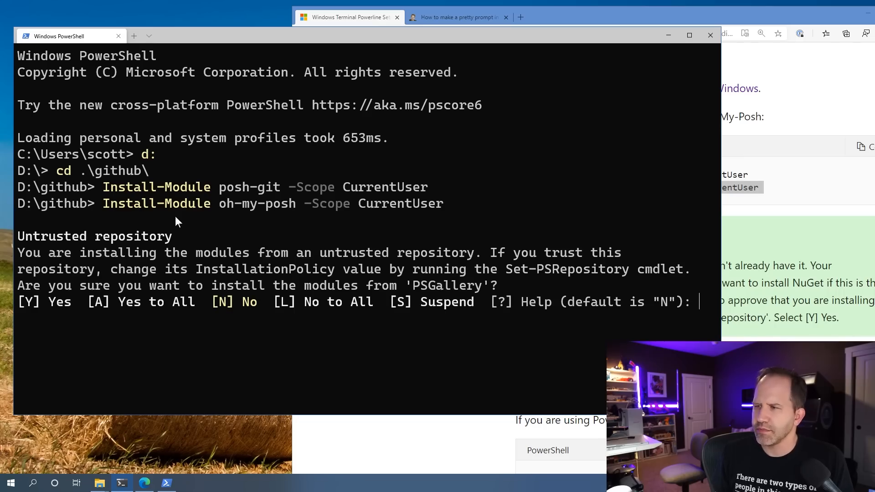
mouse_move(86, 264)
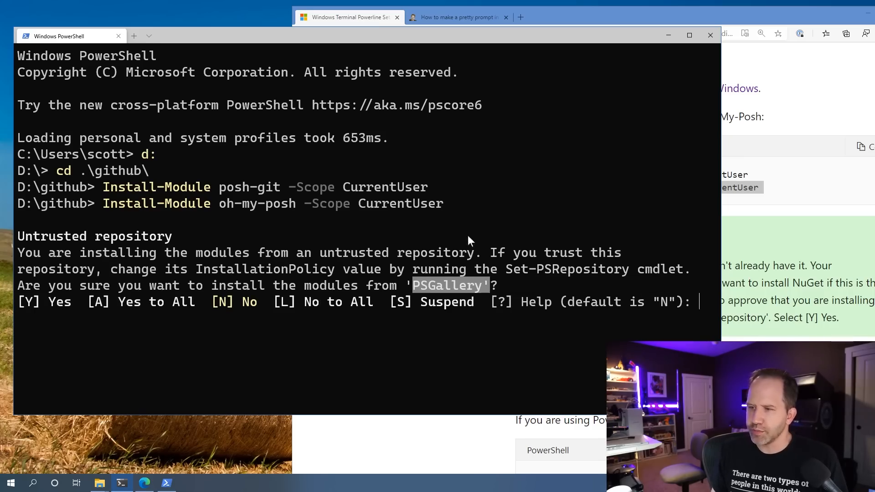
- Answer A (Yes to All) to trust PSGallery, then bring the PowerShell terminal forward
type("a")
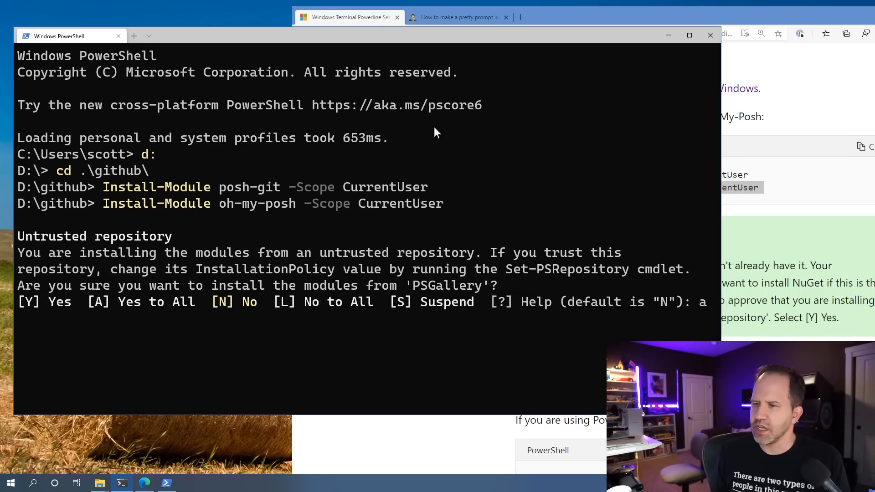
mouse_move(421, 139)
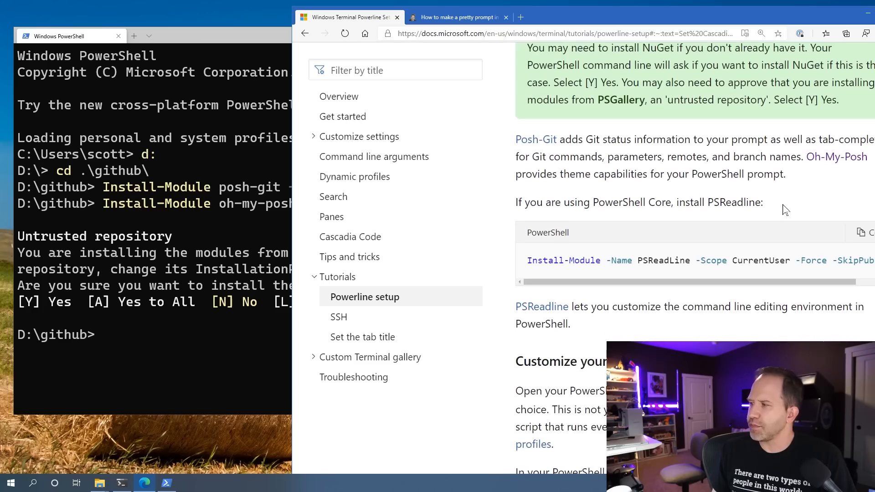
mouse_move(299, 108)
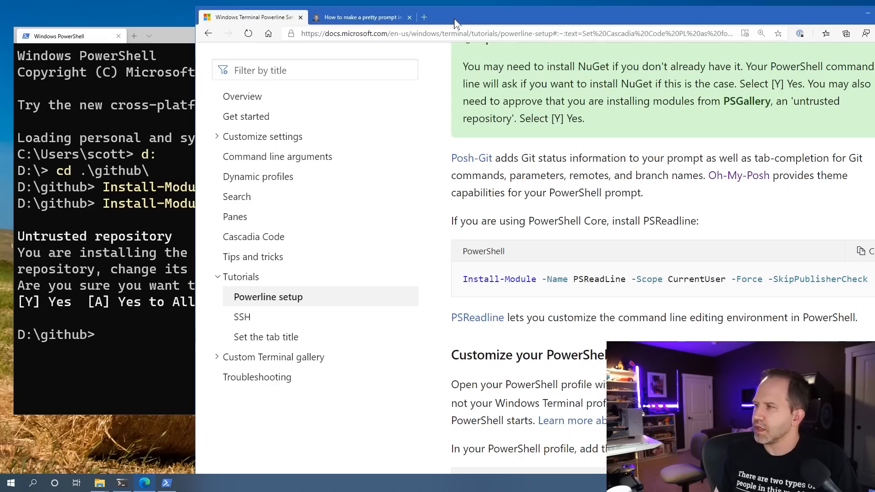
scroll("down", 3)
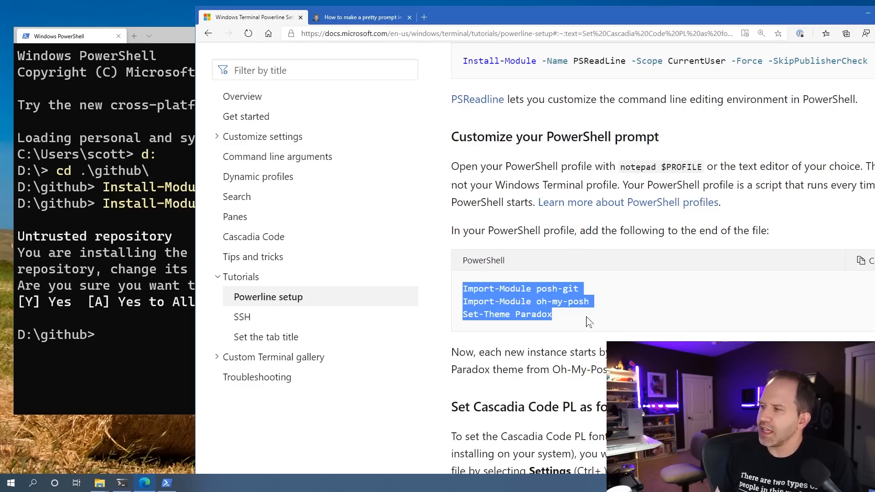
left_click(589, 323)
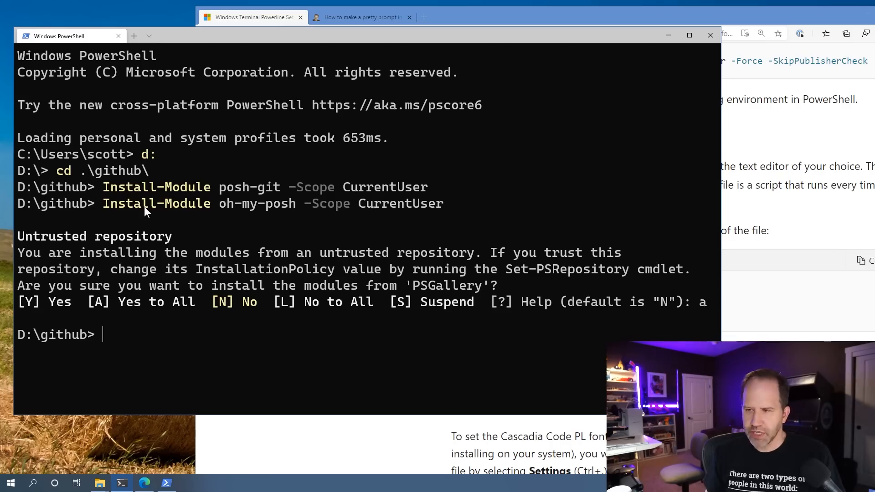
- Print the PowerShell profile path and select it
type("notepad $")
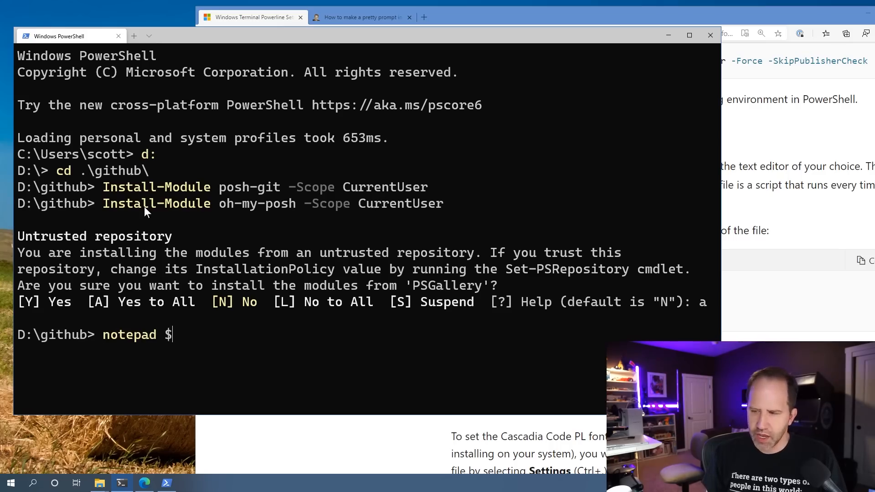
type("profile")
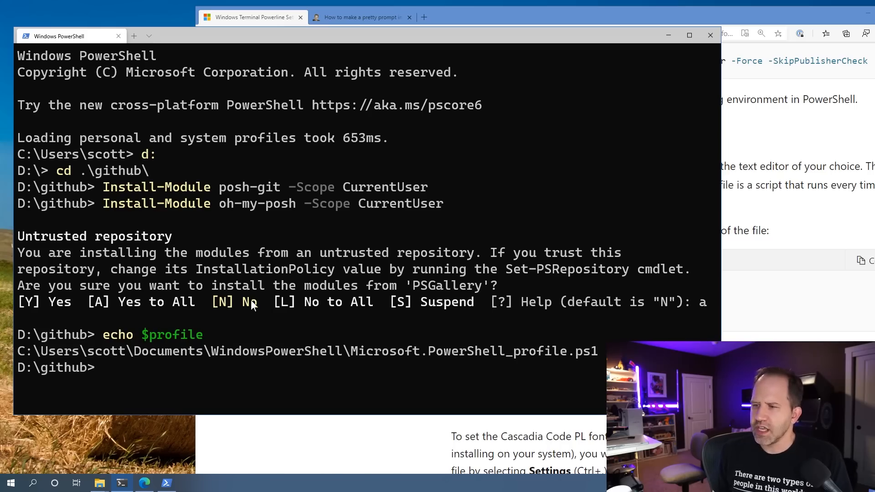
mouse_move(160, 360)
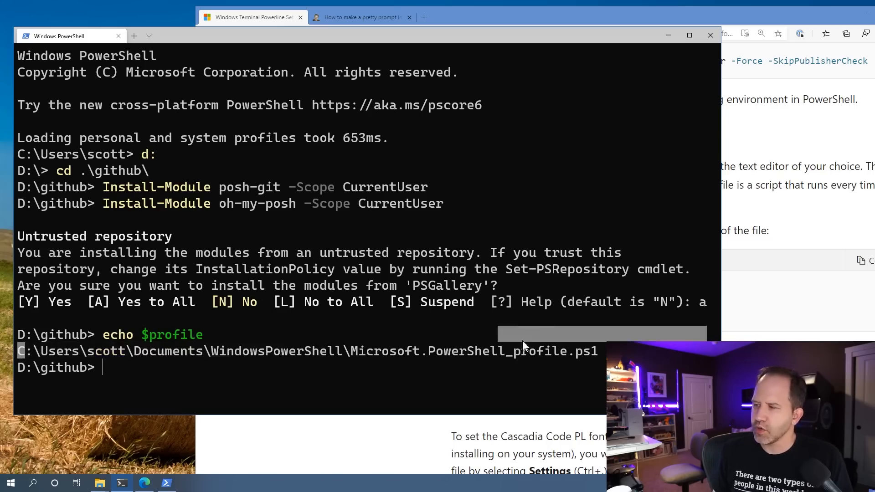
triple_click(302, 351)
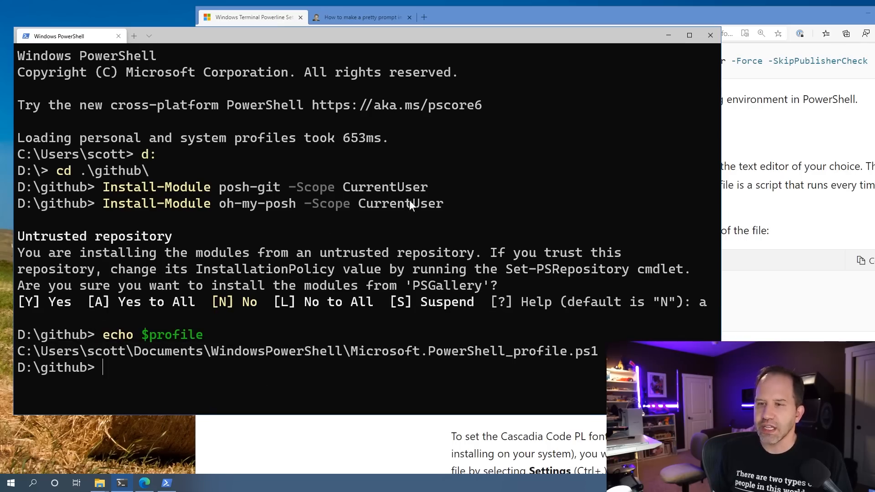
- Open C:\Users\scott\Documents\WindowsPowerShell\ and open $PROFILE in Notepad
type("start")
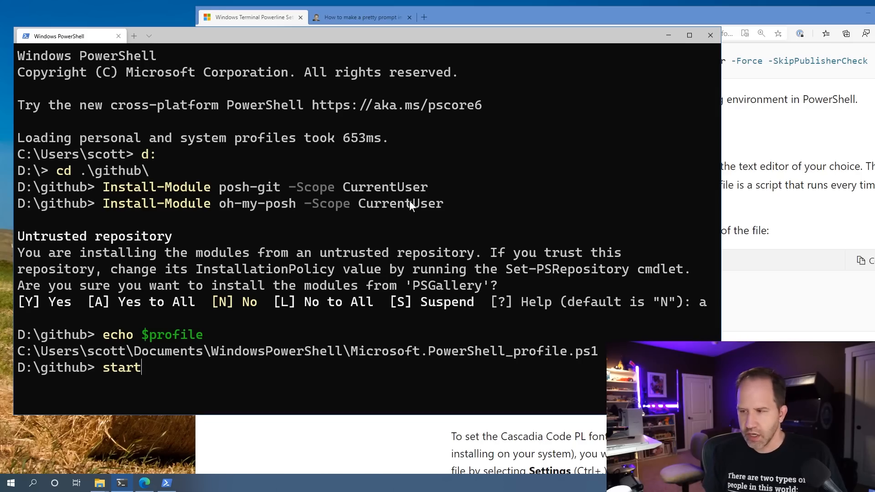
type("C:\\Users\\scott\\Documents\\WindowsPowerShell\\")
type("notepad")
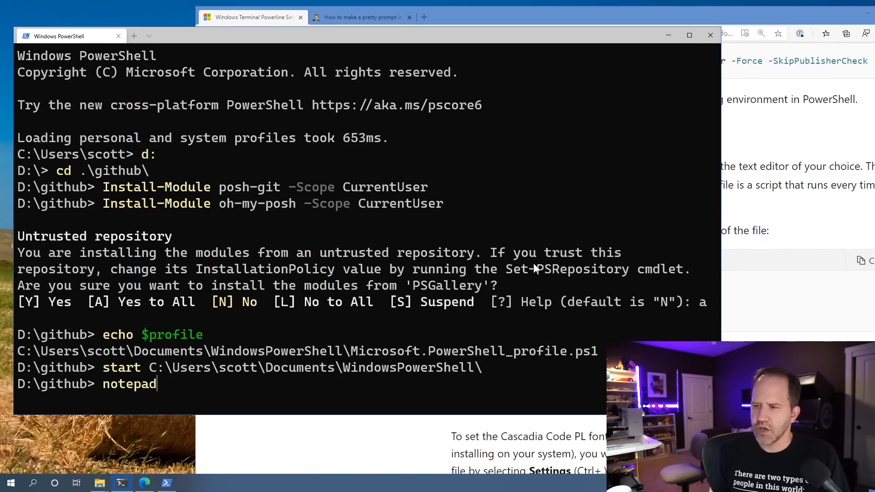
type("$PROFILE")
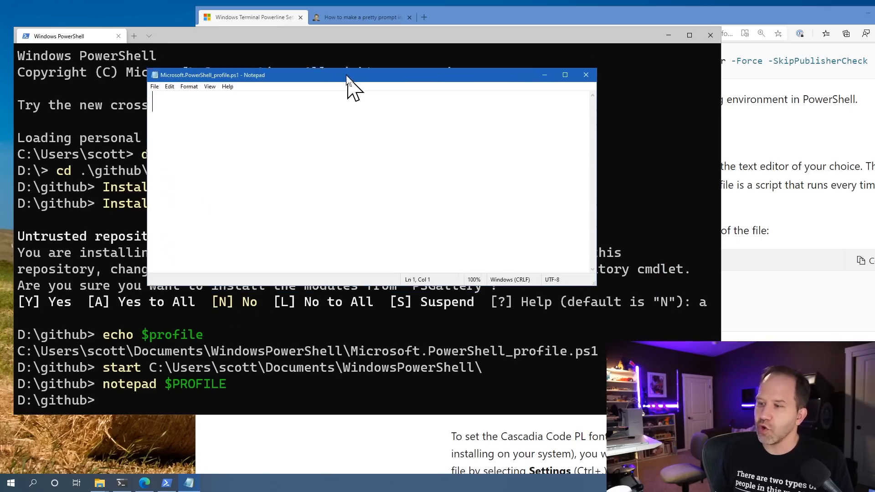
- Move the profile Notepad beside the instructions, add the posh-git, oh-my-posh and Paradox lines, then close it
left_click_drag(346, 75, 312, 56)
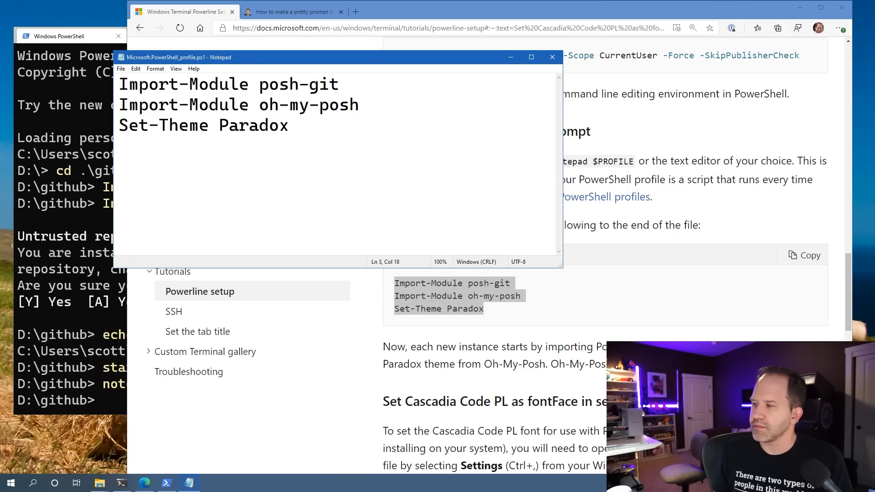
mouse_move(552, 56)
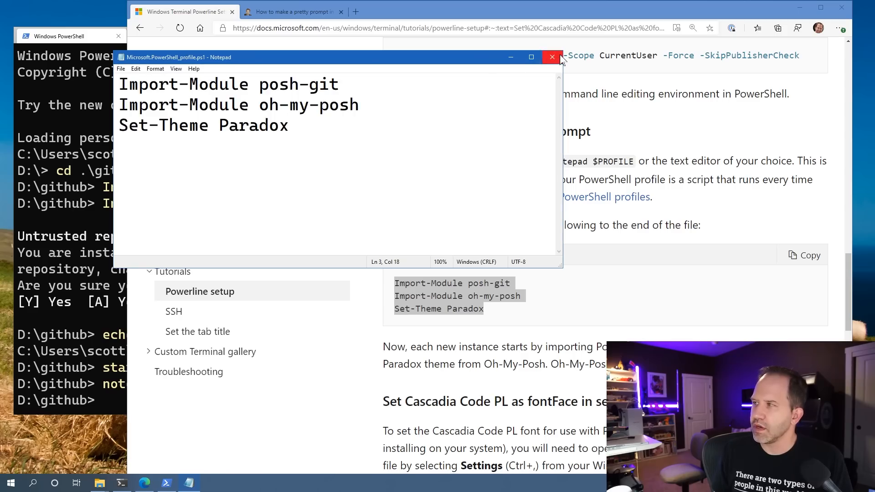
left_click(552, 56)
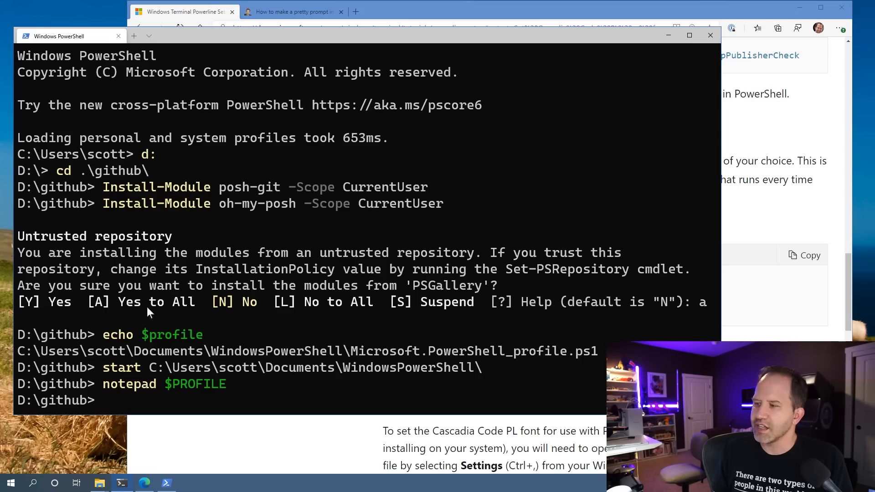
mouse_move(476, 340)
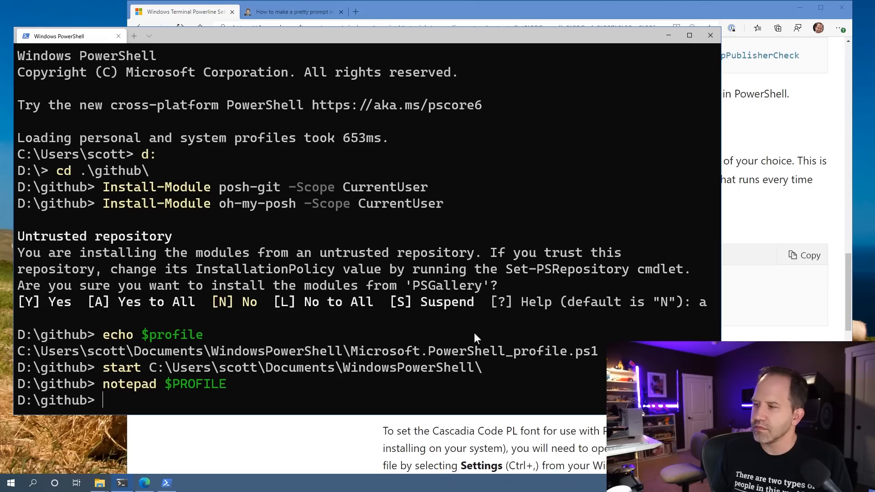
mouse_move(243, 138)
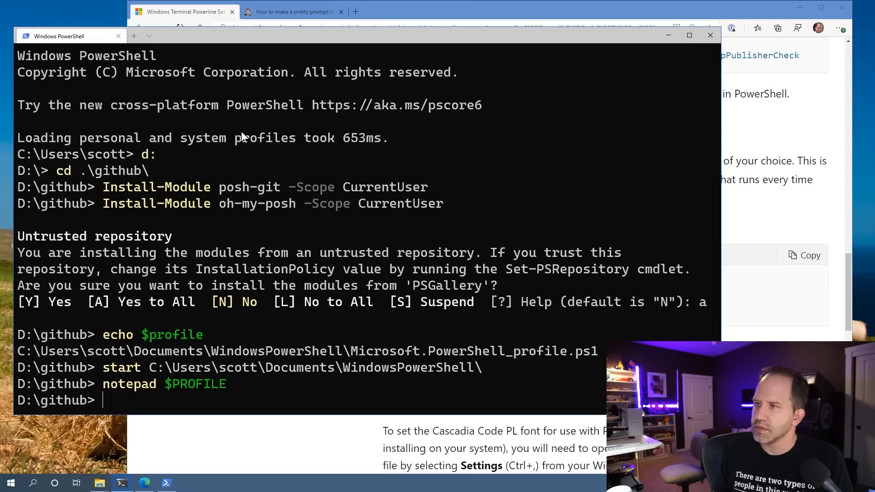
- Start a new Windows PowerShell tab and close the old one, revealing the script-execution error
left_click(149, 36)
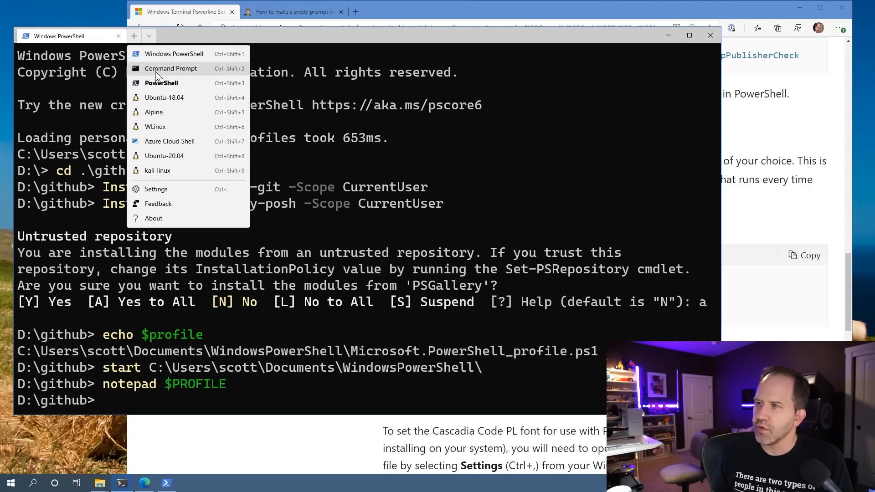
left_click(162, 54)
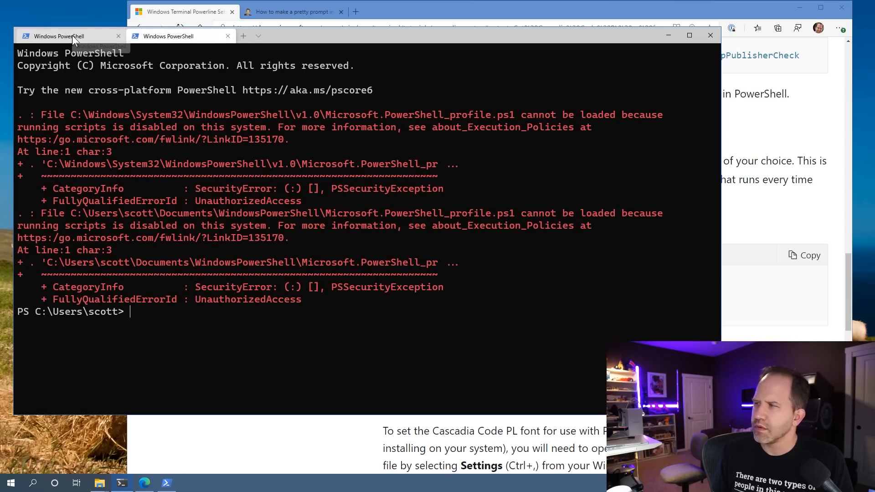
left_click(227, 36)
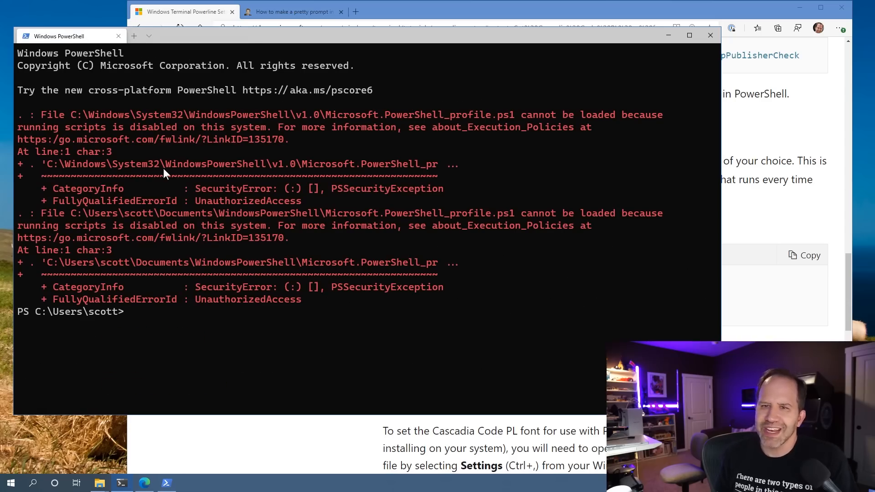
mouse_move(403, 136)
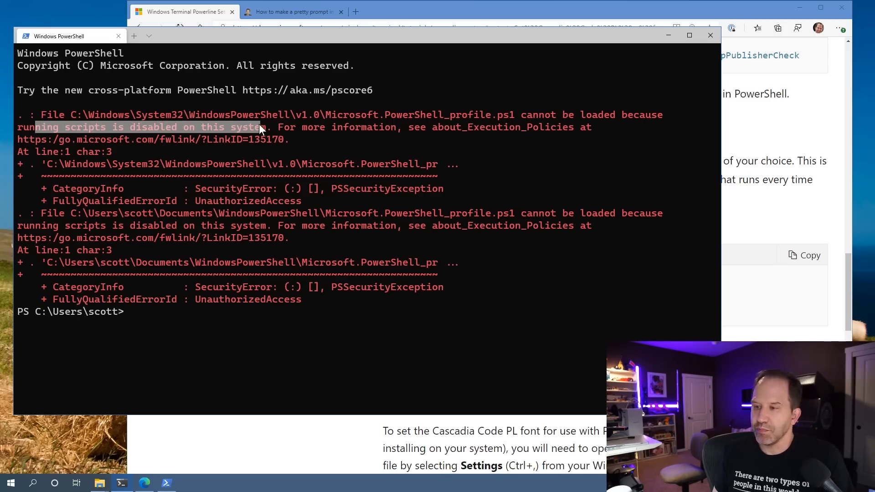
mouse_move(245, 167)
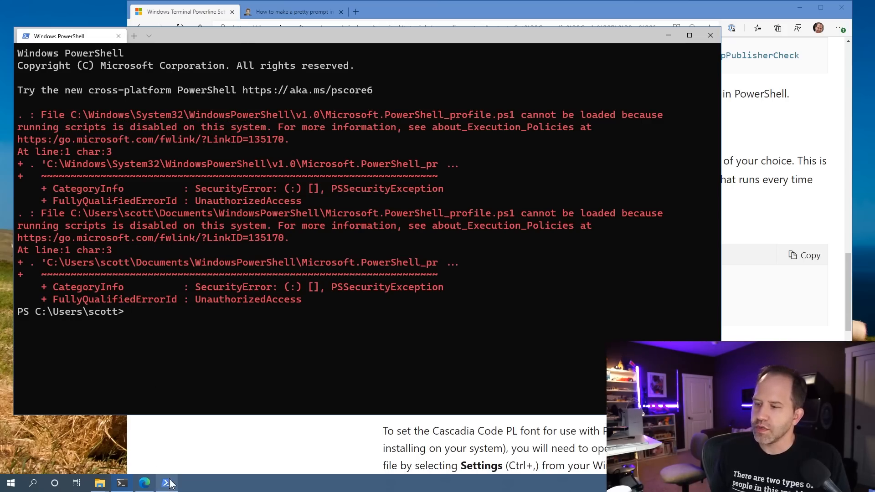
mouse_move(585, 129)
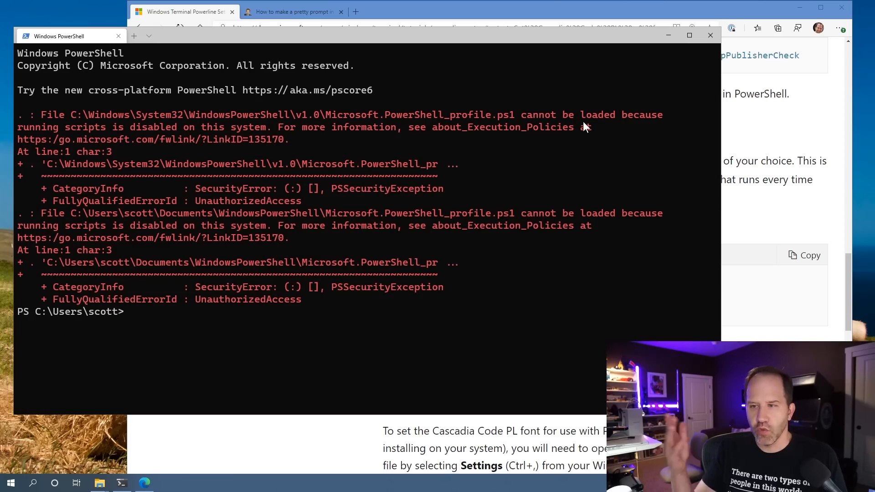
mouse_move(61, 466)
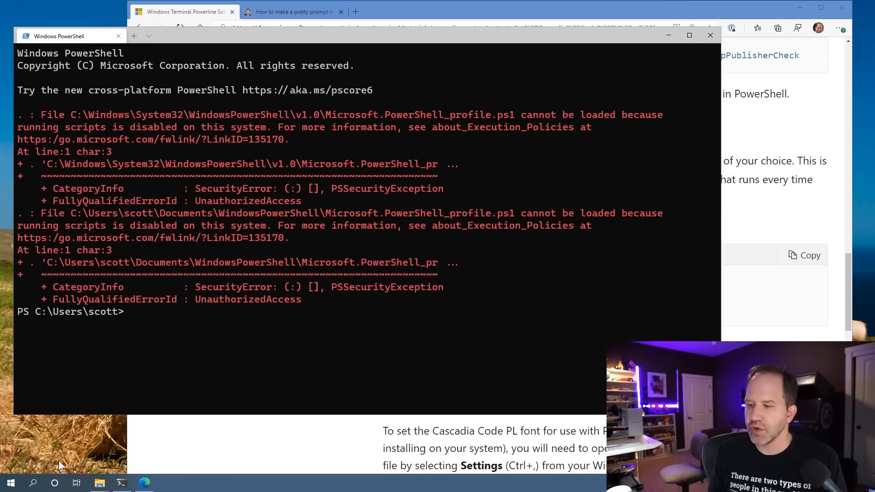
left_click(11, 483)
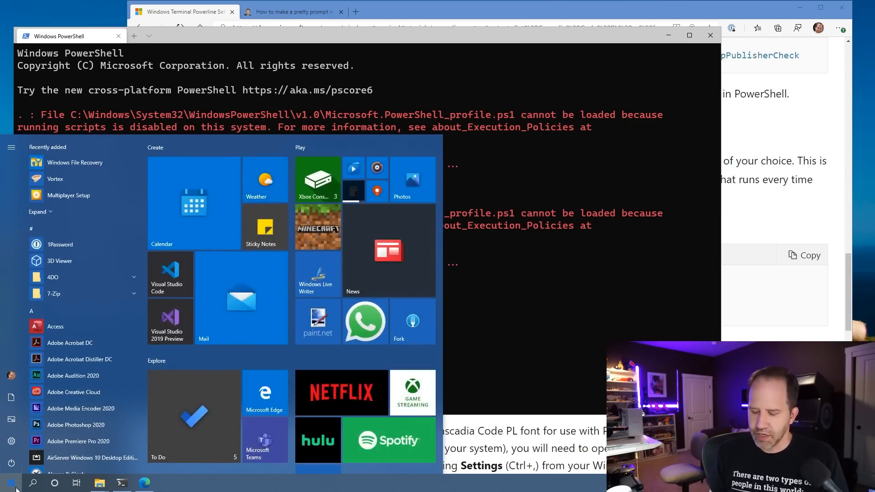
- Launch PowerShell as administrator and run Set-ExecutionPolicy Unrestricted, confirming the change
type("powershell")
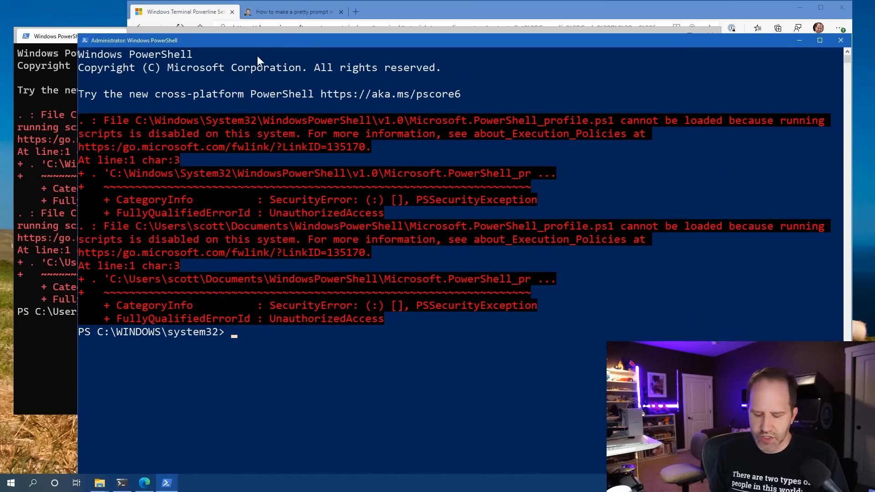
type("Set-ExecutionPolicy")
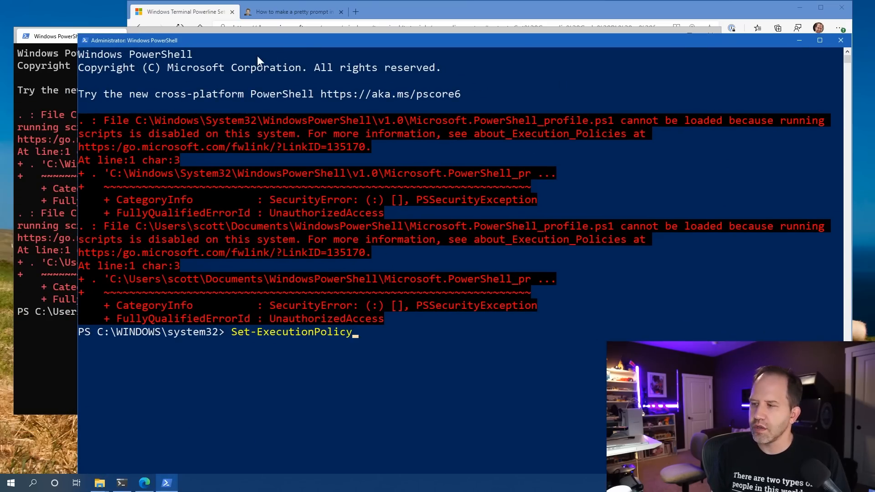
type("Default")
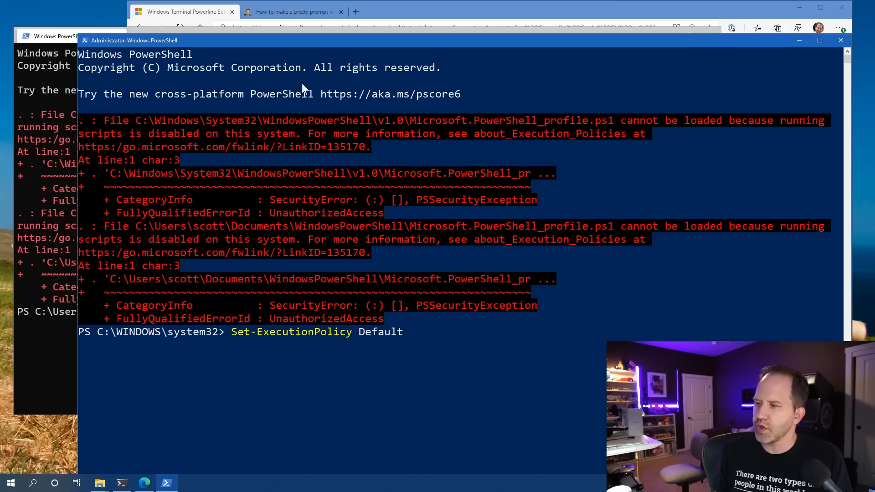
type("AllSigned")
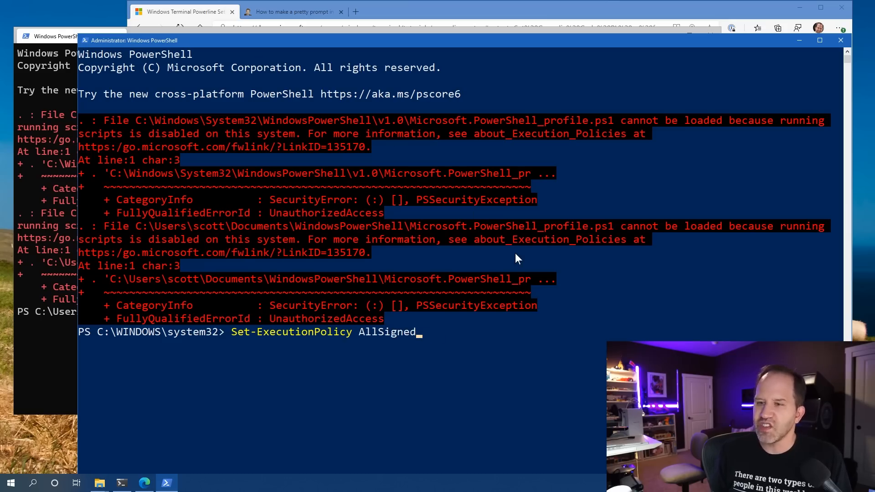
type("Unrestricted")
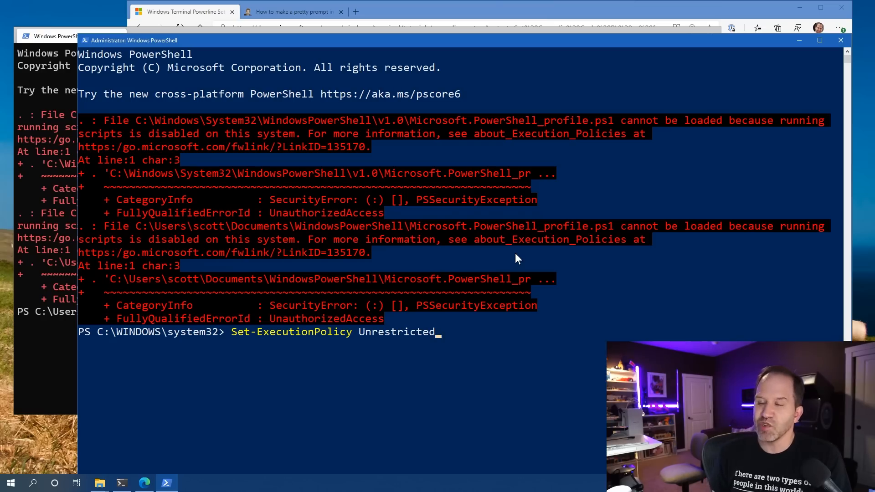
key("Enter")
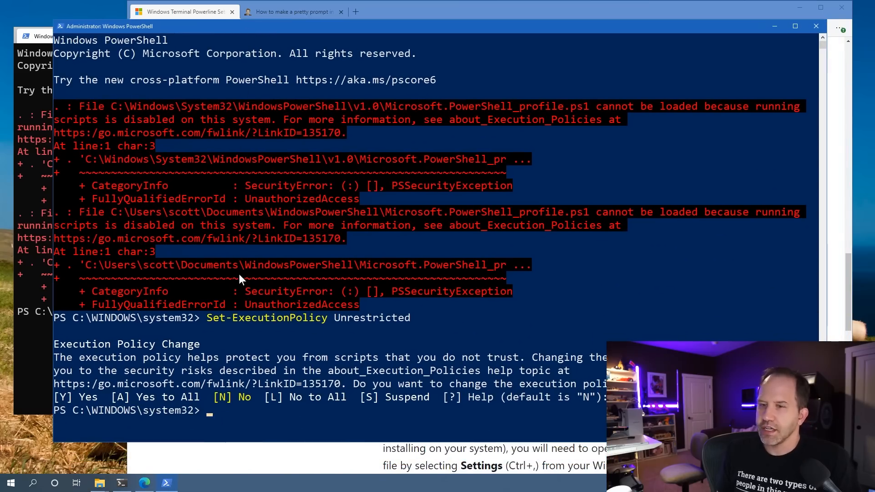
mouse_move(244, 295)
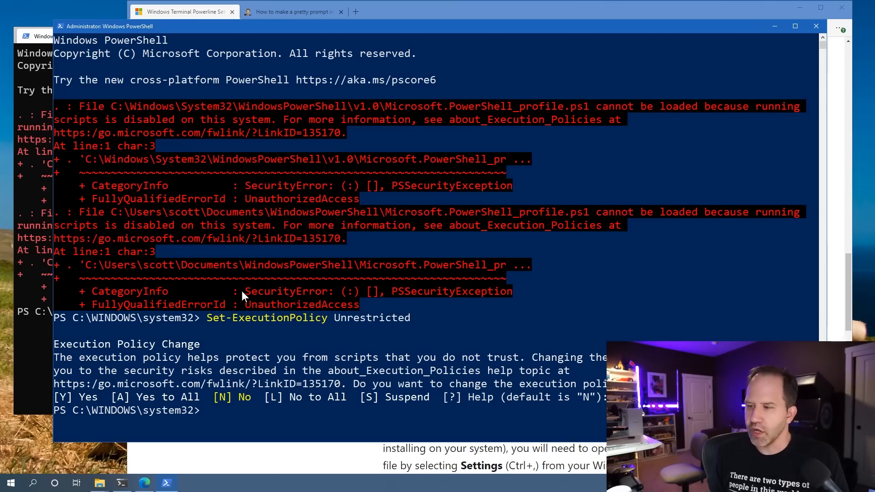
mouse_move(216, 318)
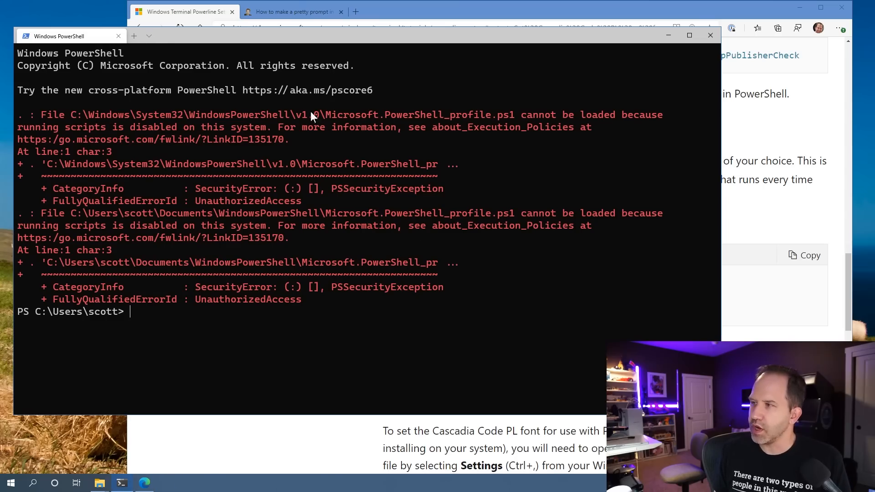
- Open a fresh PowerShell tab that loads the profile and shows the Paradox prompt with time
double_click(421, 115)
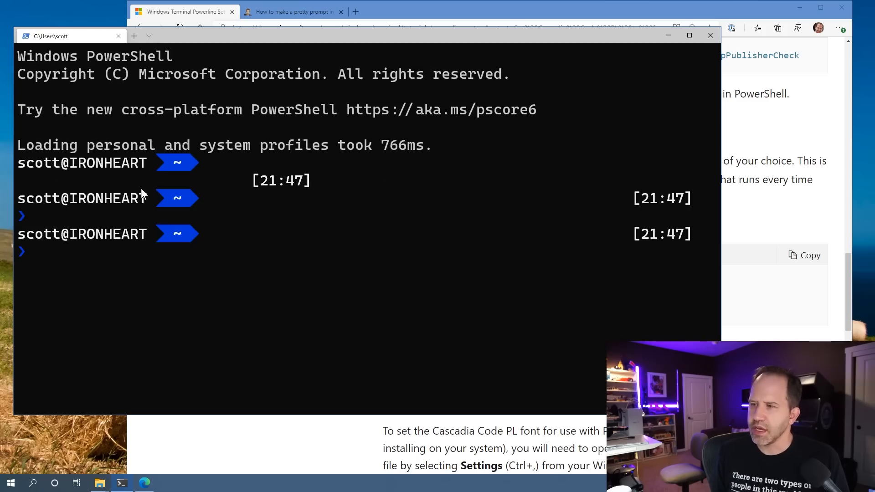
mouse_move(168, 233)
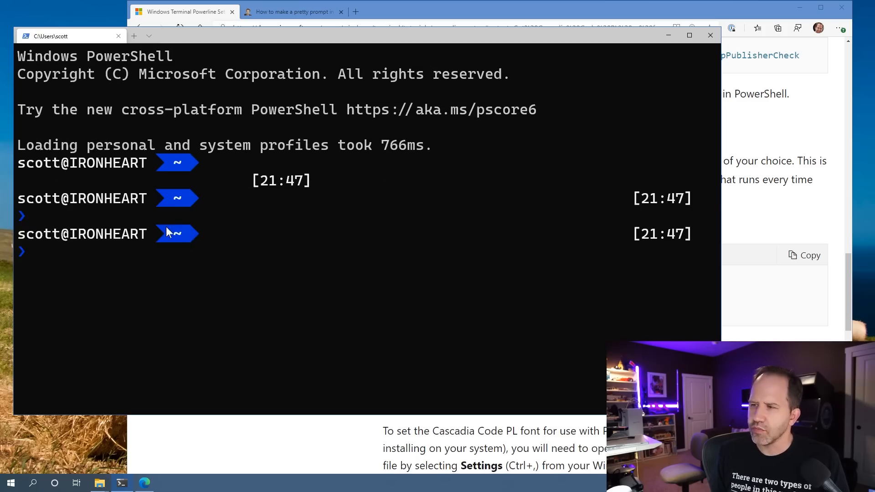
left_click(149, 36)
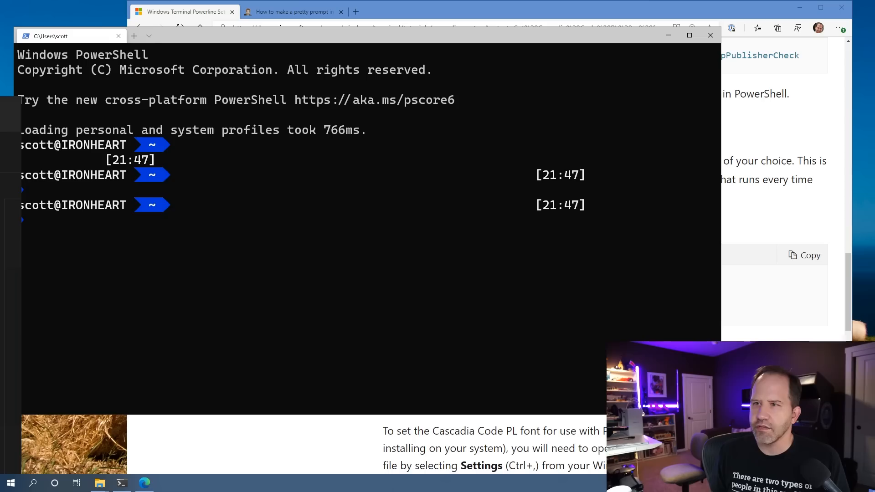
left_click(149, 36)
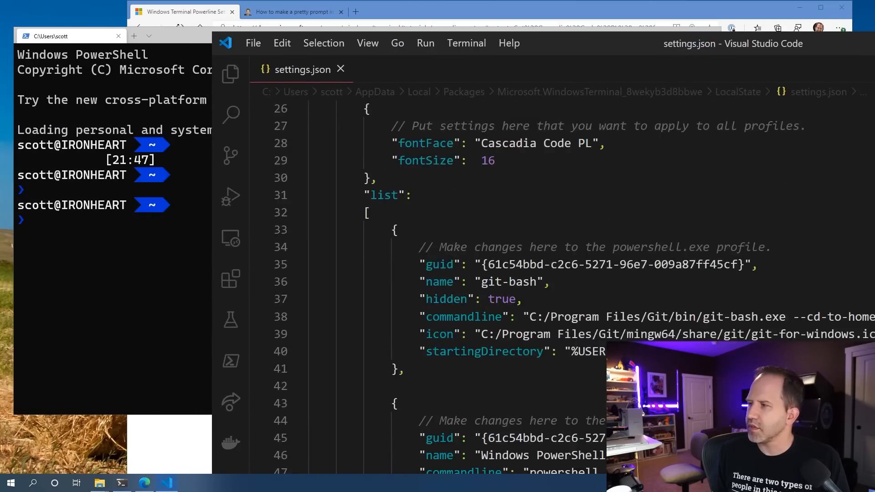
- Change the defaults fontFace in settings.json to "Cascadia Code PL" and save
scroll("up", 3)
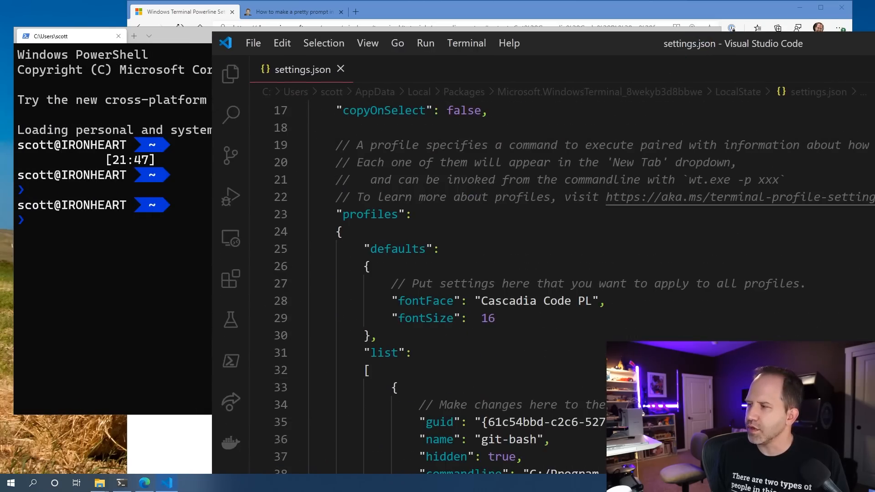
double_click(396, 249)
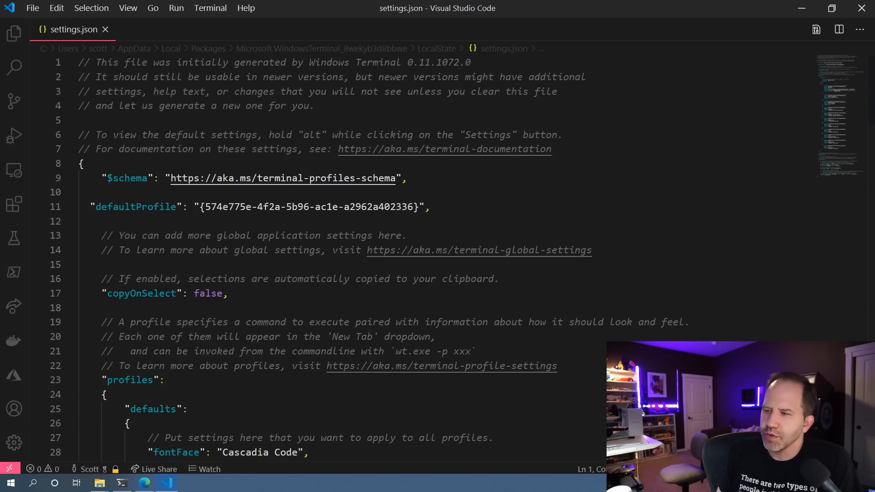
scroll("down", 3)
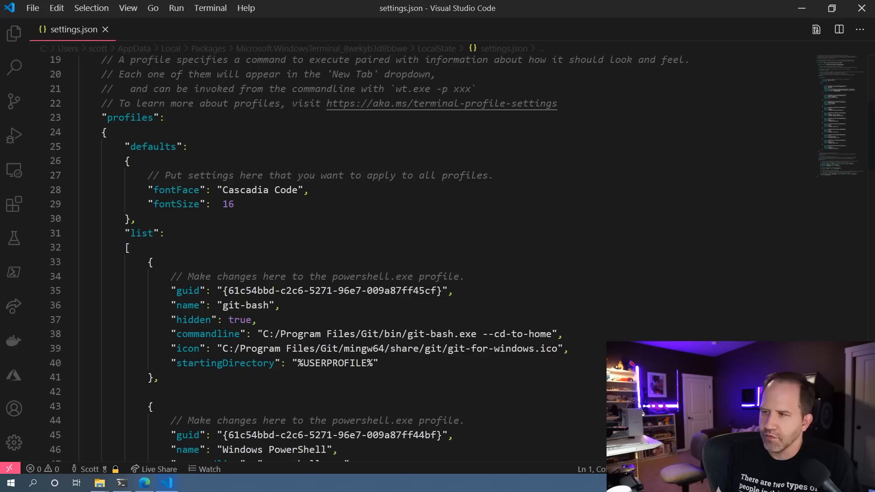
left_click(130, 146)
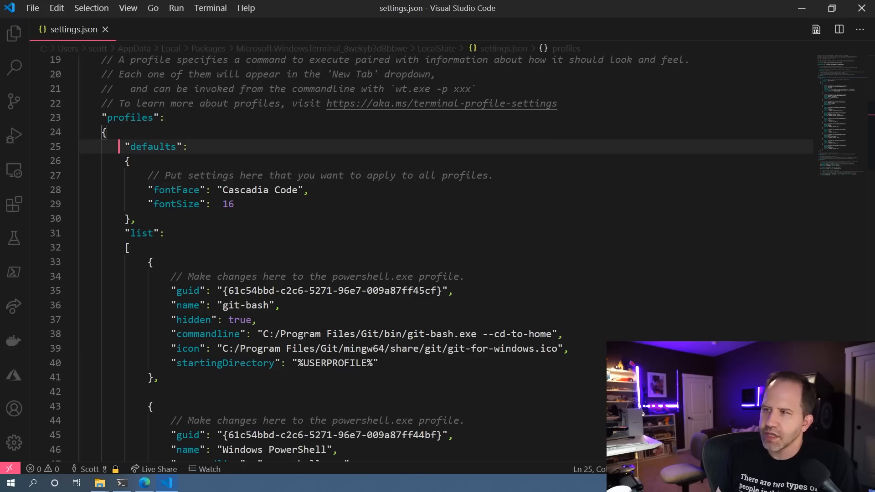
double_click(131, 118)
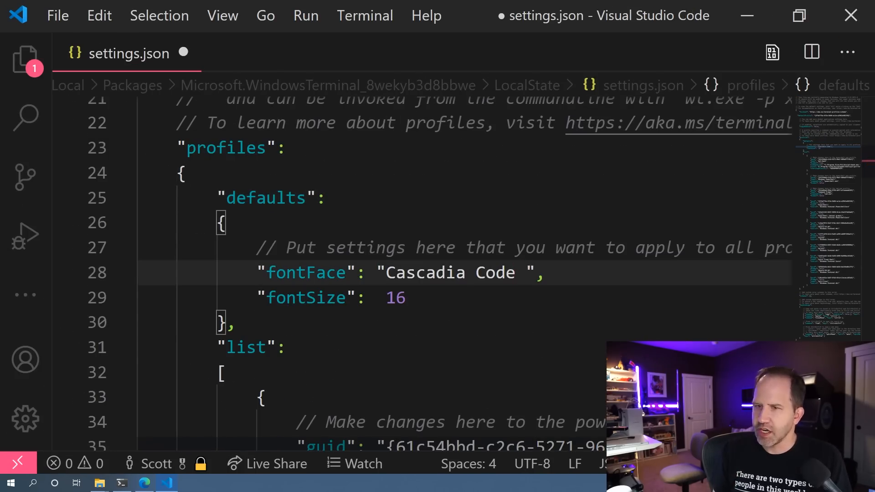
type("PL")
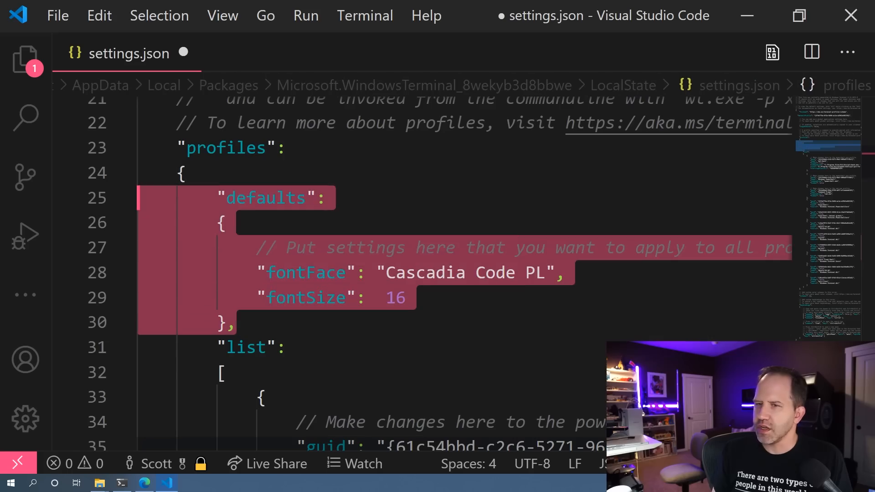
key("Ctrl+s")
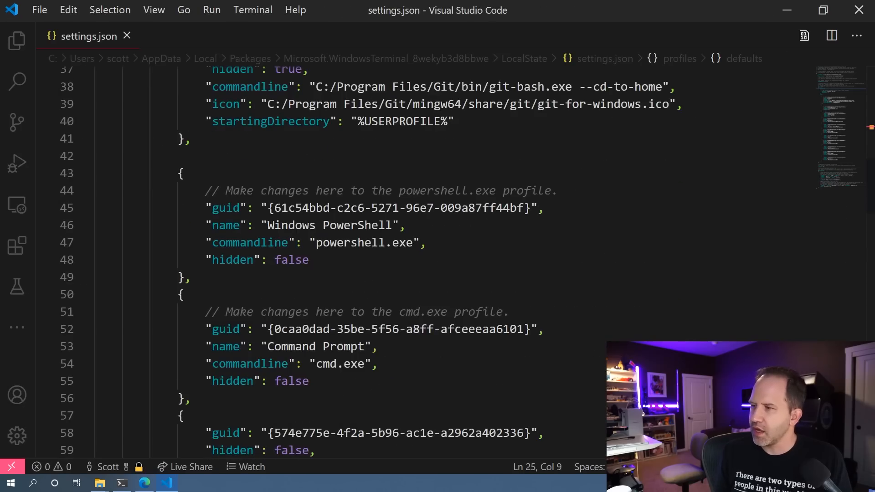
- Add "fontFace": "Cascadia Mono" to the Windows PowerShell profile entry
scroll("down", 3)
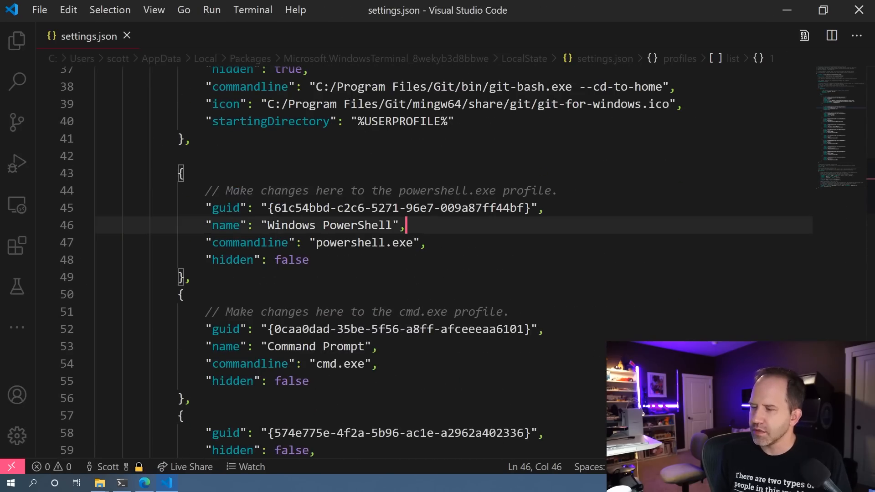
type("\"fontFace\": \"Cascadia Mono\",")
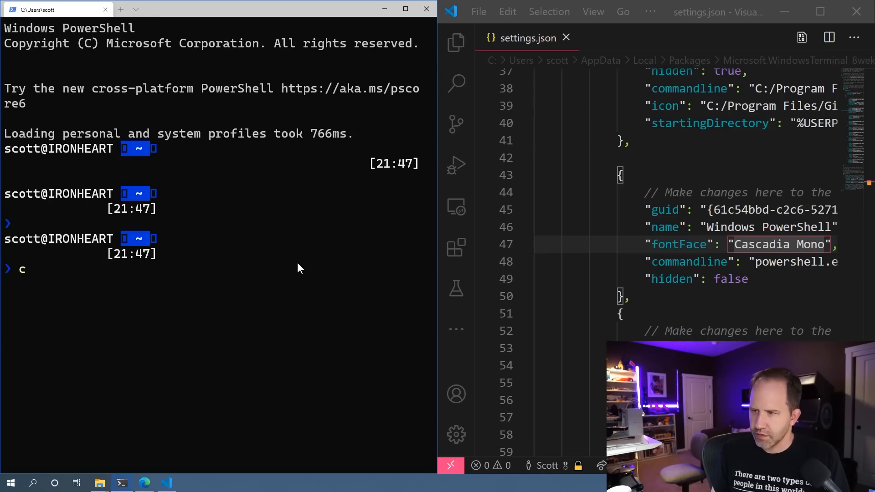
key("Enter")
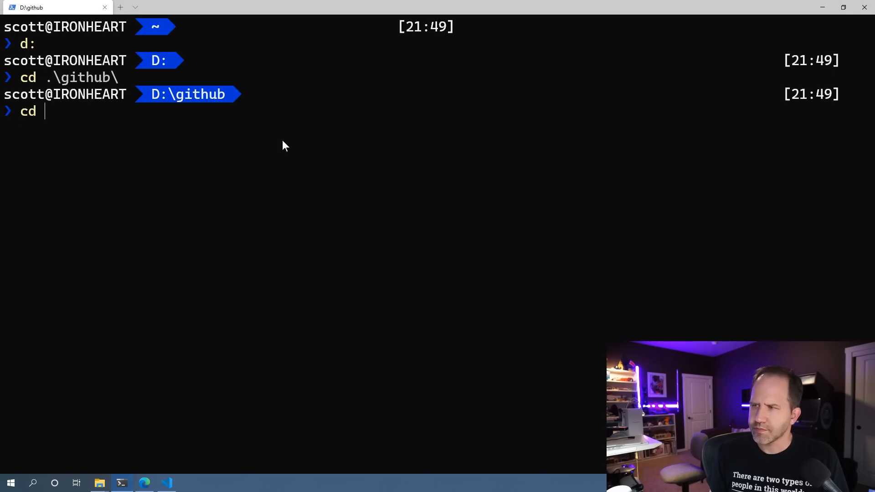
- Enter hanselman-core so the prompt shows the main branch, then run notepad $profile
type(".\\hanselman-core\\")
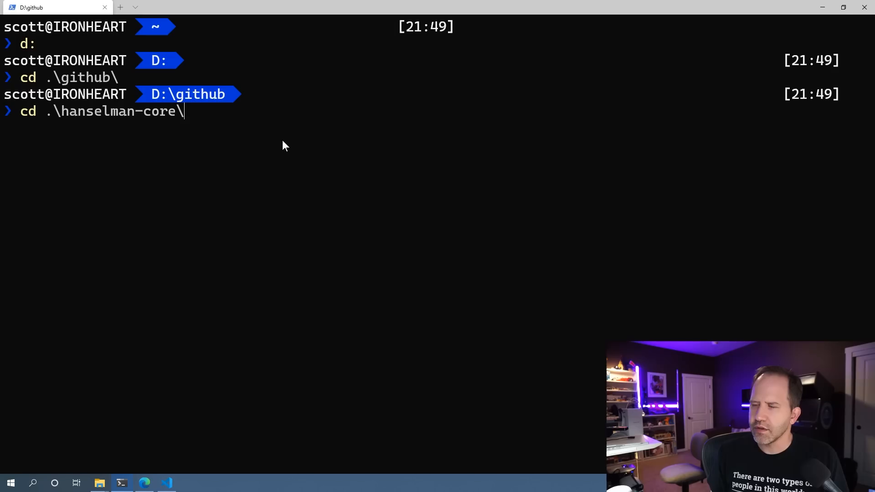
key("Enter")
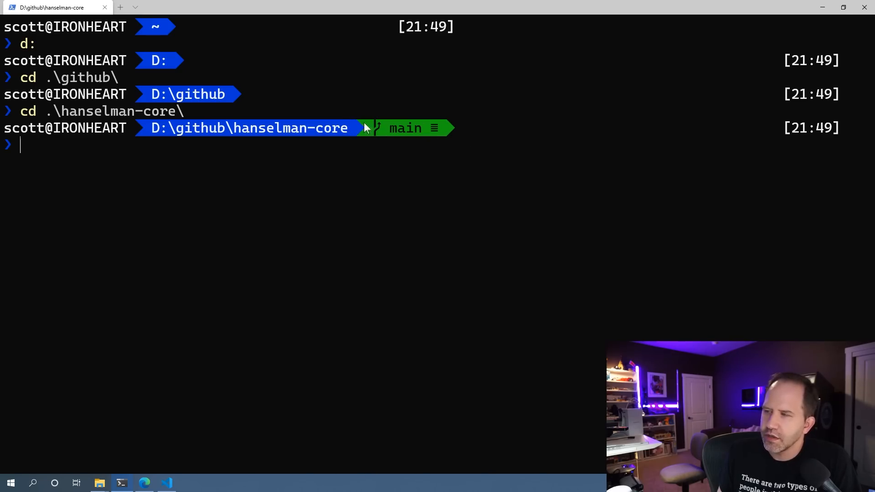
type("notepad")
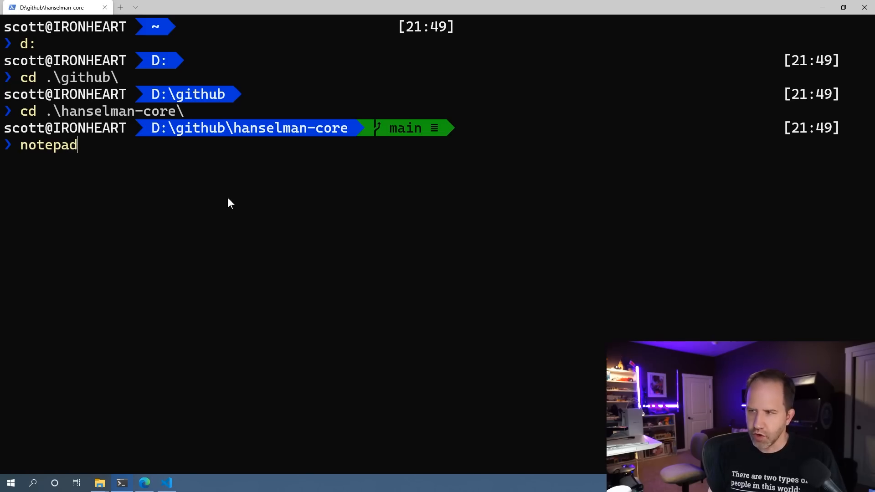
type("$profile")
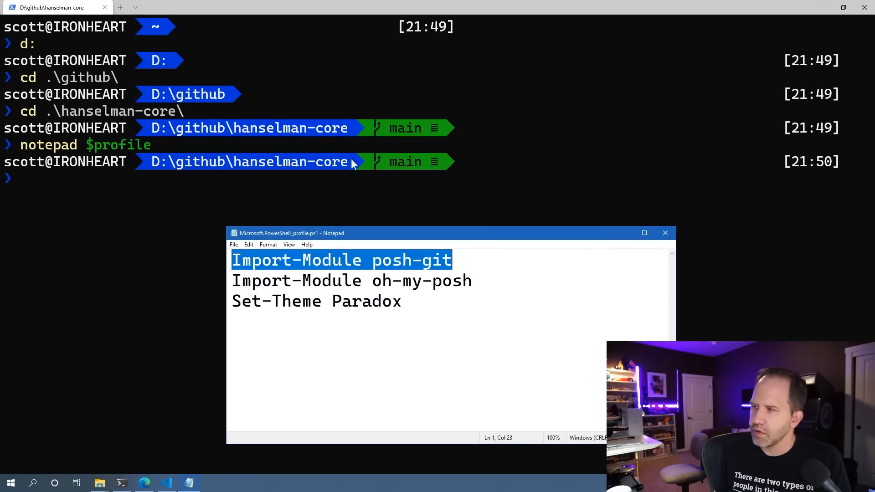
mouse_move(404, 142)
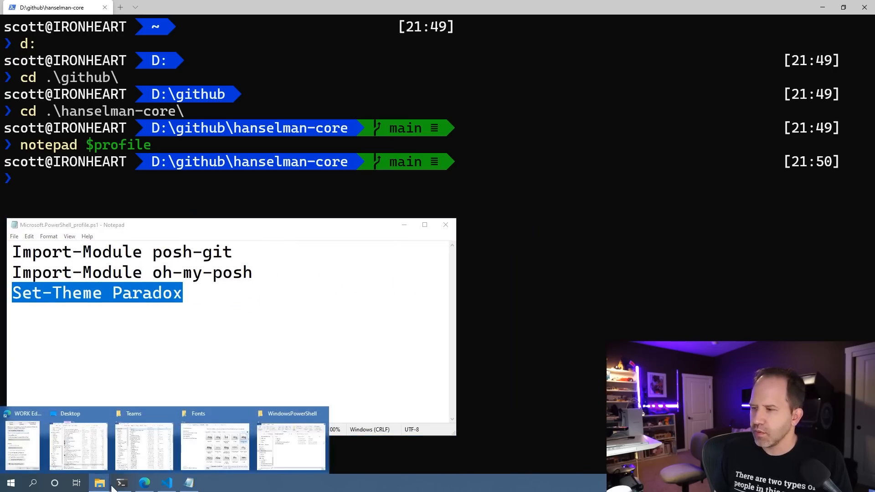
- Search Bing for 'oh my posh themes', open the oh-my-posh GitHub page and scroll its themes
left_click(292, 448)
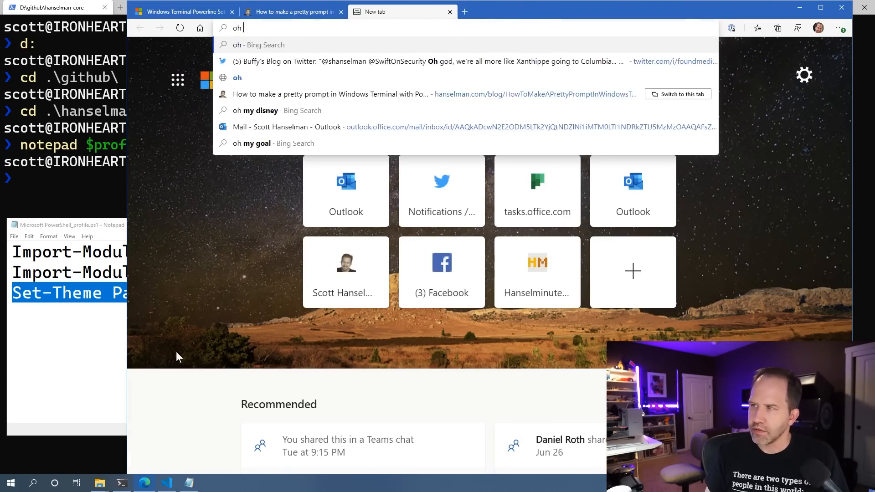
type("oh my posh themes")
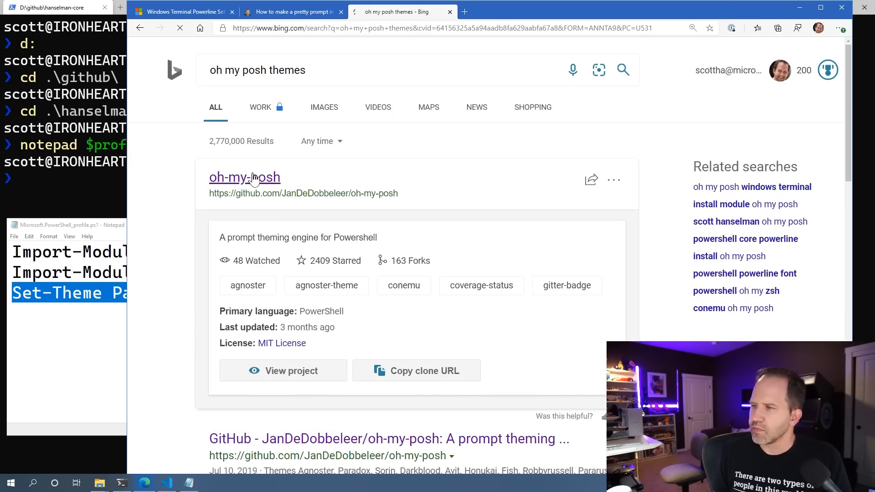
left_click(245, 177)
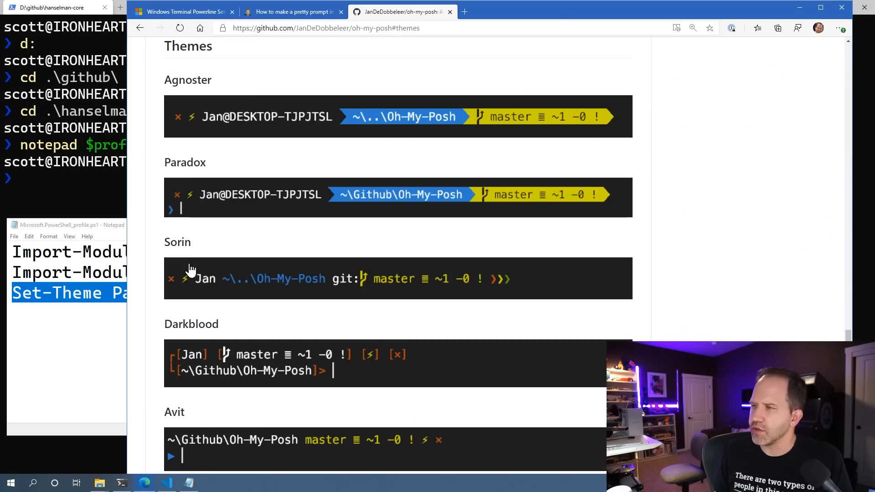
mouse_move(278, 227)
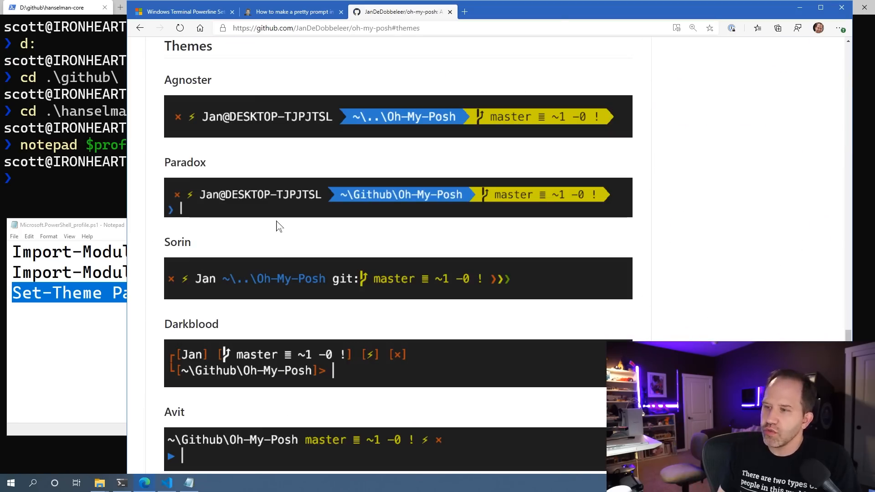
mouse_move(331, 119)
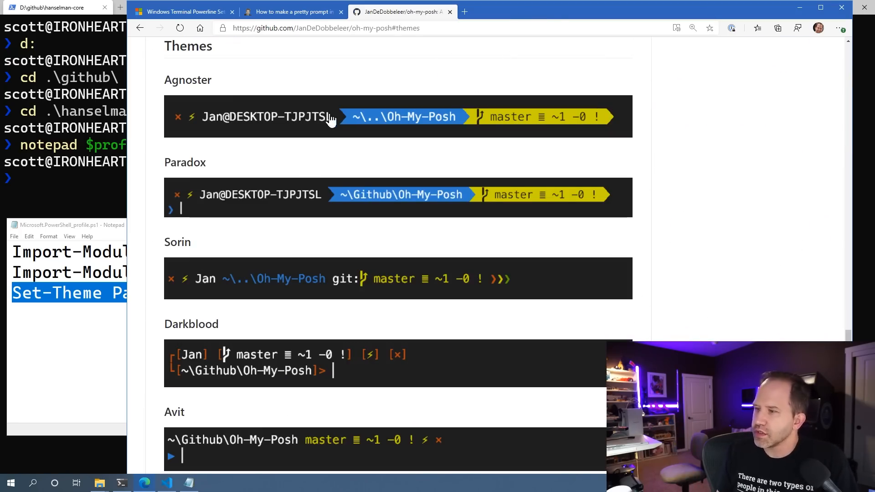
scroll("down", 3)
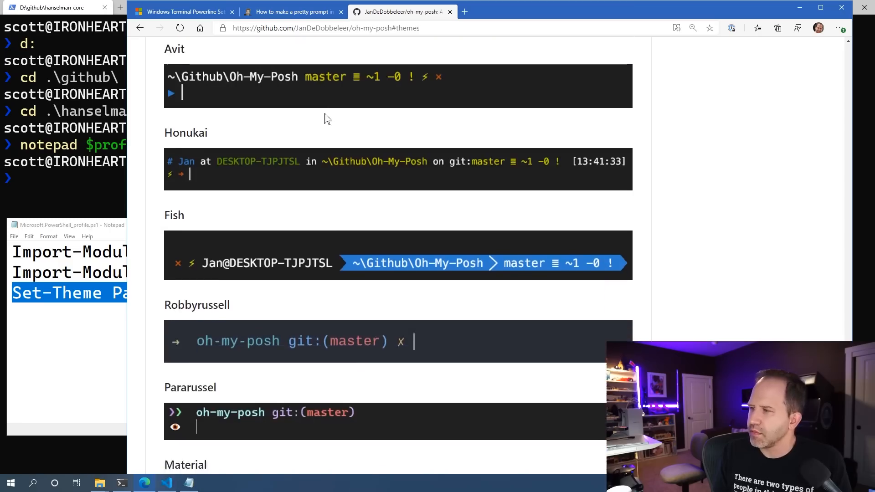
scroll("down", 3)
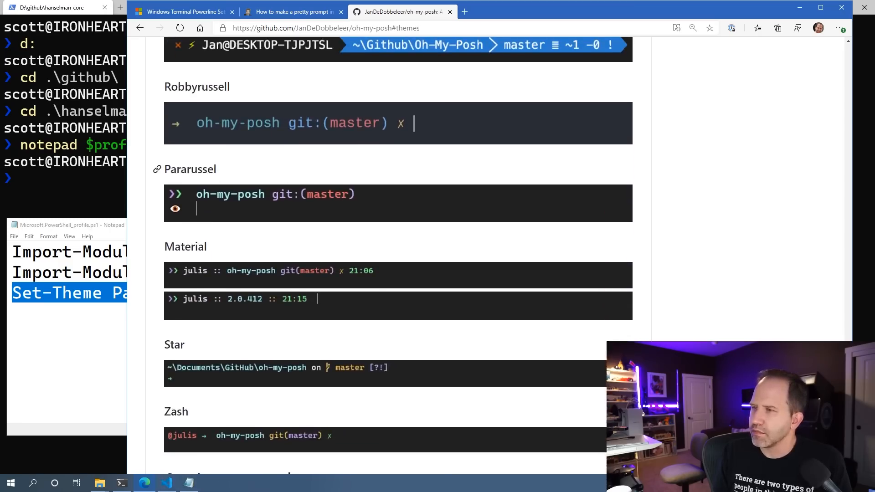
type("set")
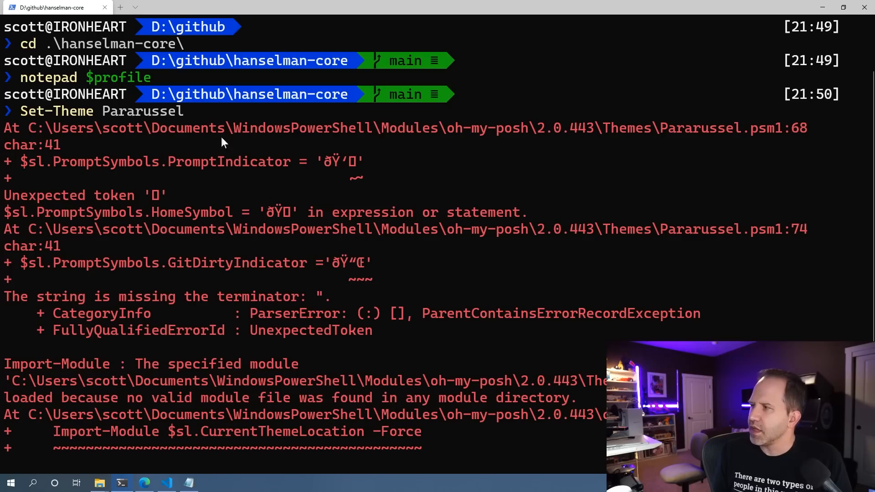
mouse_move(247, 142)
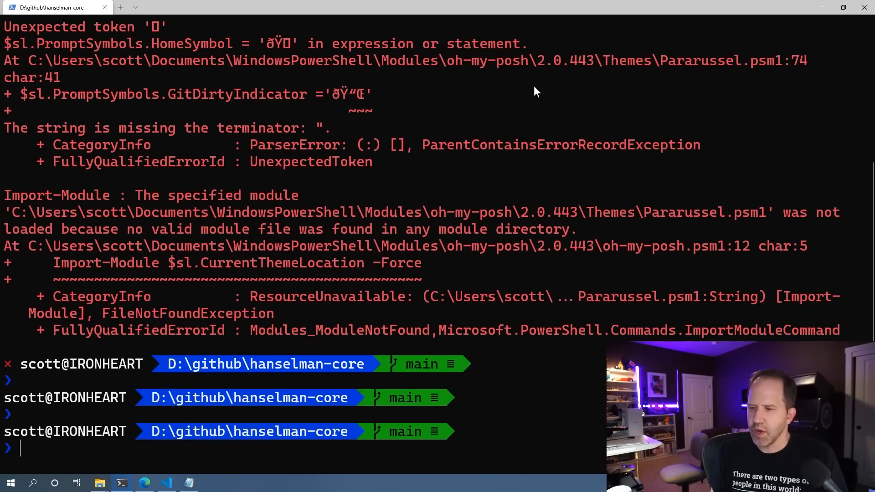
- Try Set-Theme Sorin, then switch the hanselminutes-core prompt to Set-Theme Paradox
type("start")
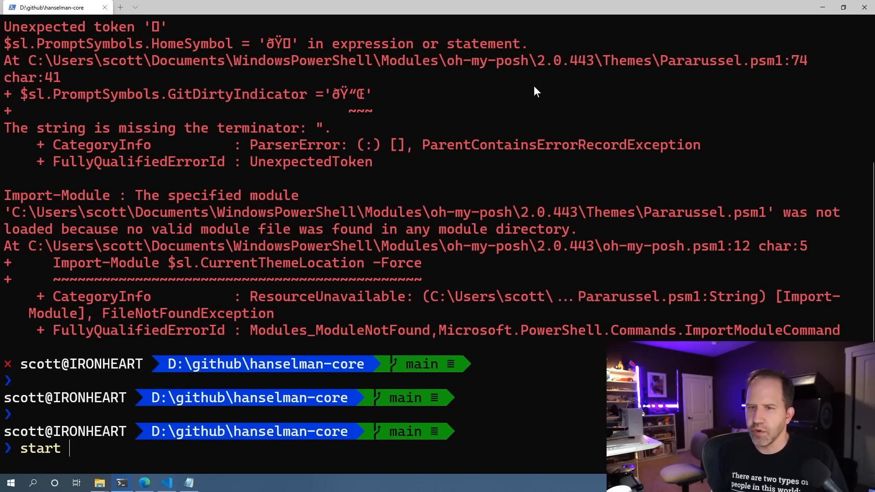
key("Enter")
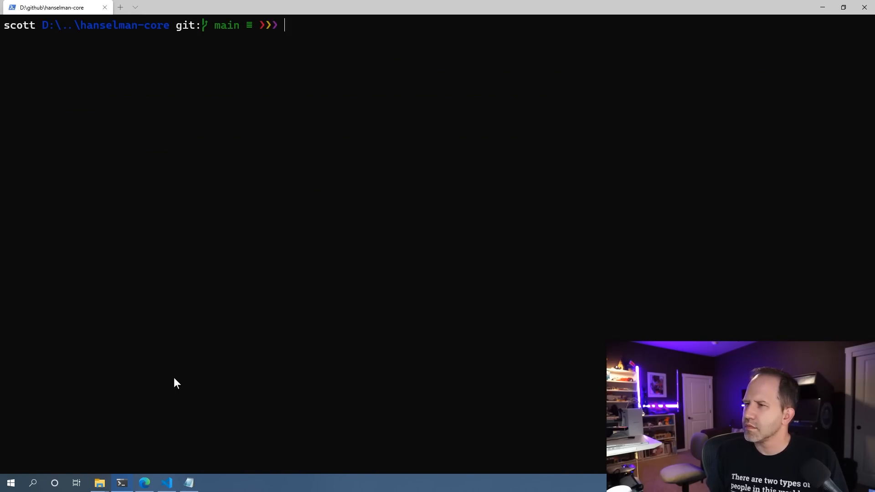
key("Enter")
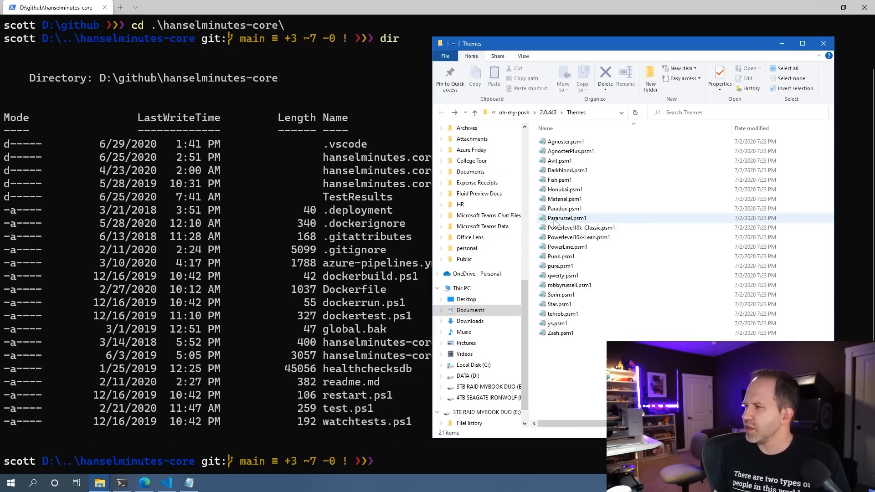
left_click(567, 218)
type("cd .\\hanselminutes-core\\")
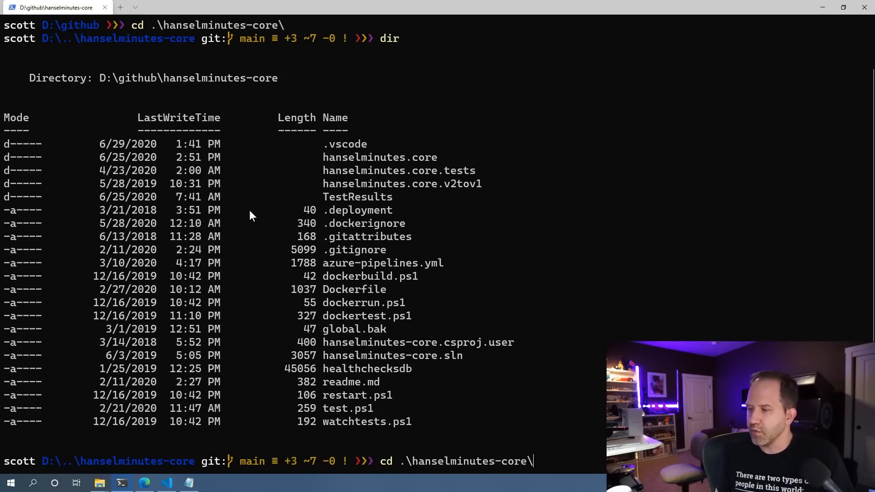
type("Set-Theme Sorin")
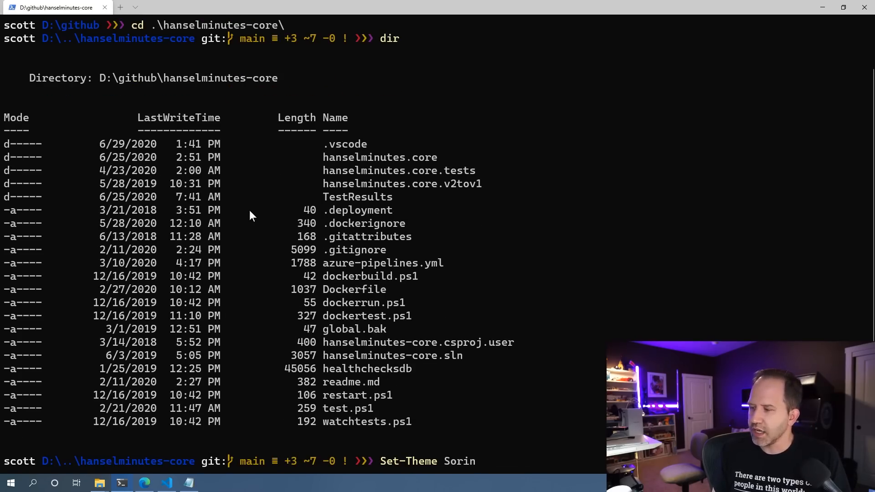
type("para")
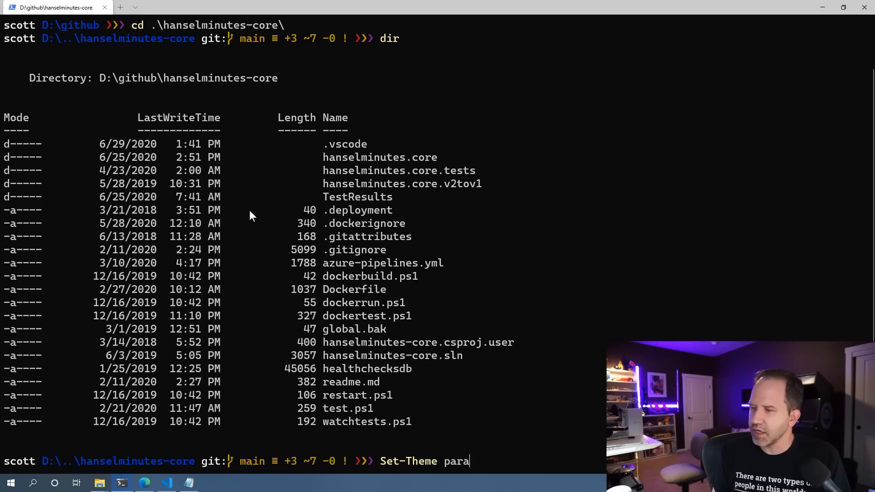
type("d")
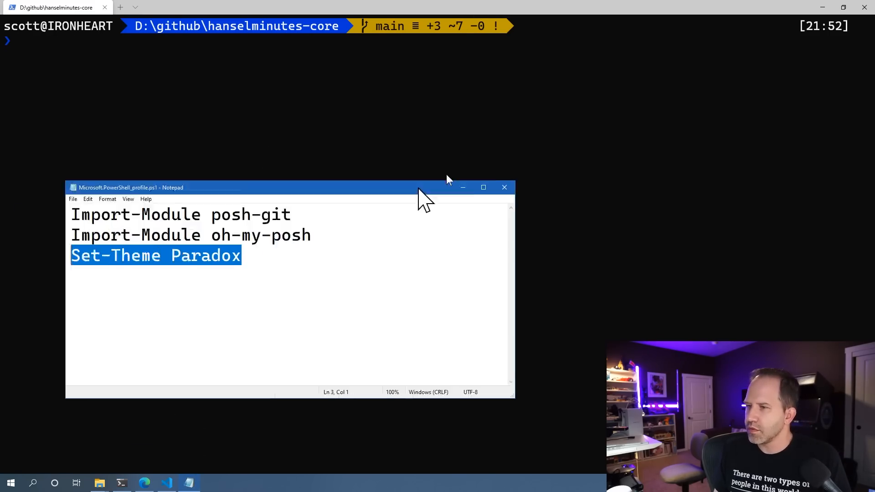
- Write notes on getting PowerLine, the Cascadia Code PL font and settings.json defaults
left_click(505, 187)
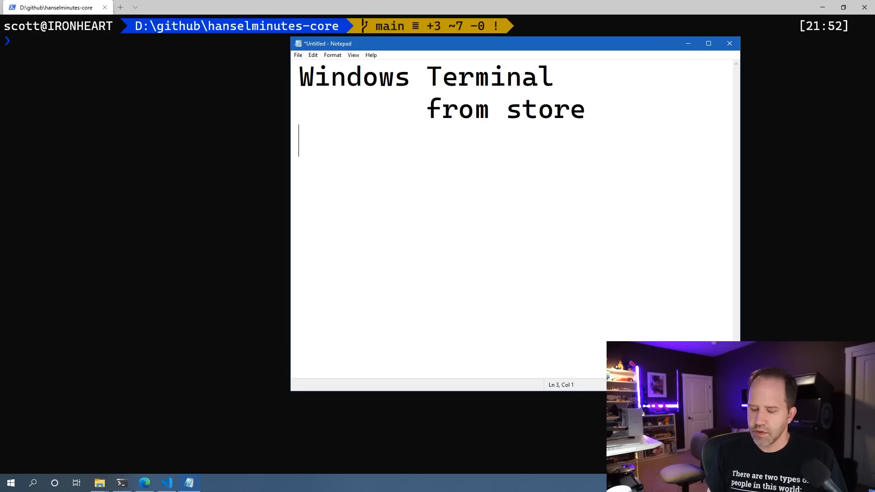
type("Get PowerLine Font")
type("Casc")
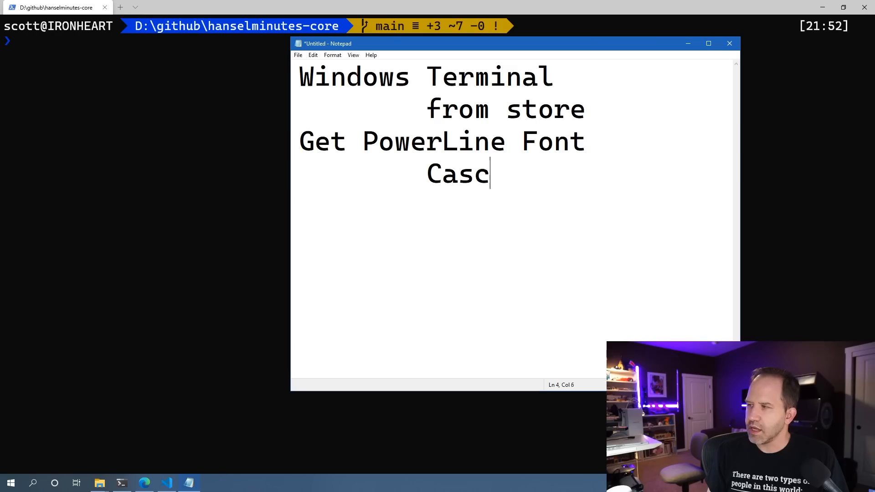
type("adia Code PL")
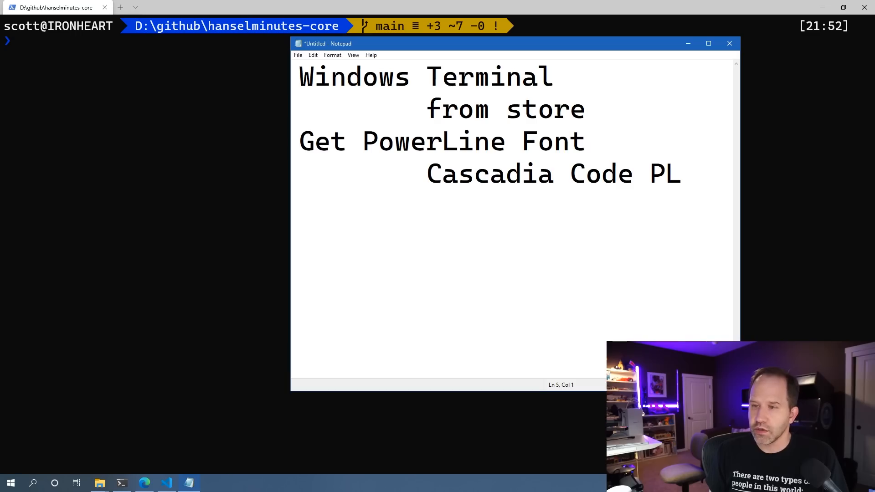
type("settin")
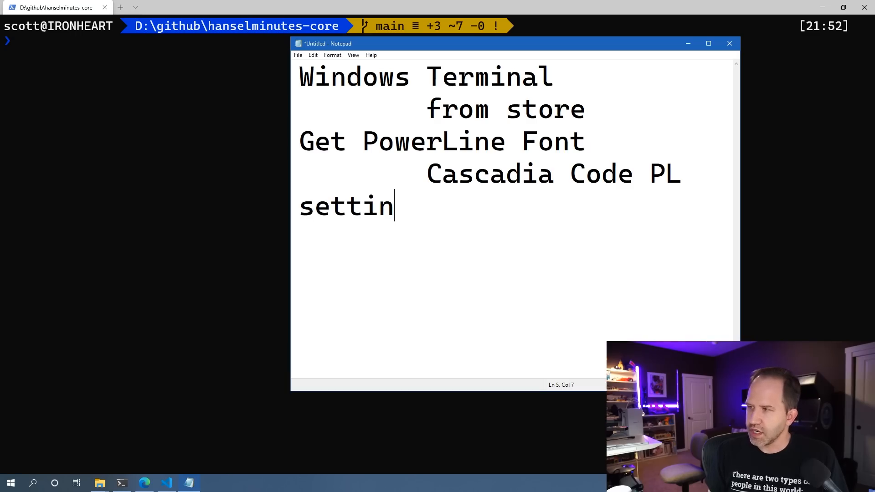
type("gs.json in Terminal")
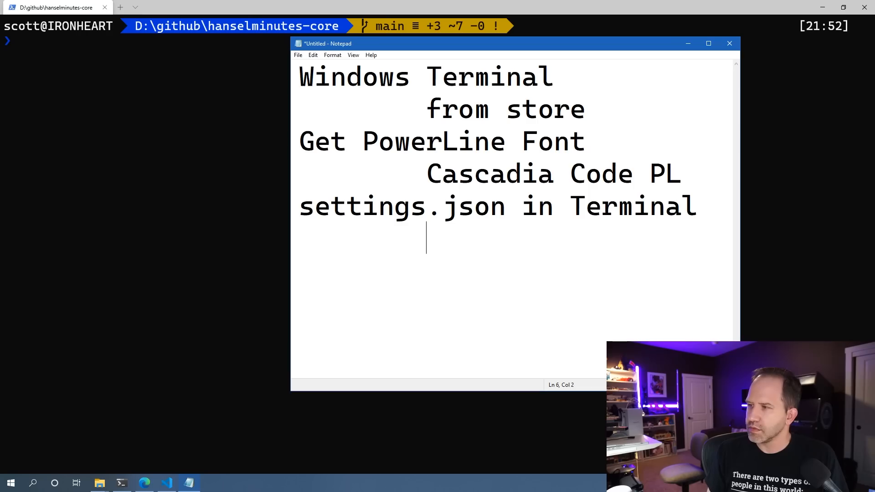
type("defaults")
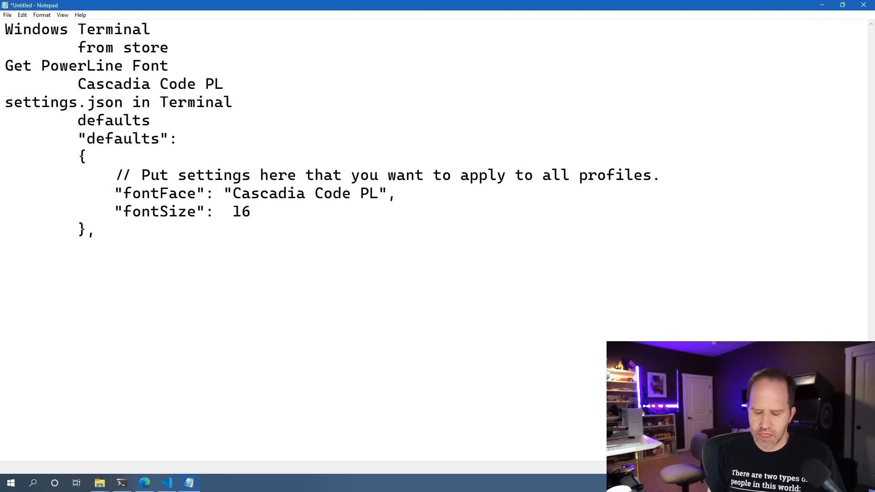
- Add the set-theme paradox "oh-my-posh" line under an 'add these lines to your $Profile' note
type("set-theme")
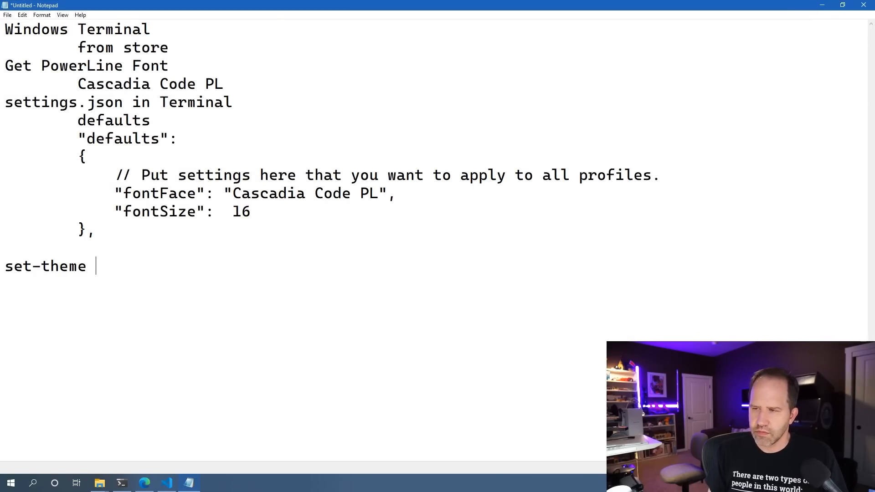
type("paradox")
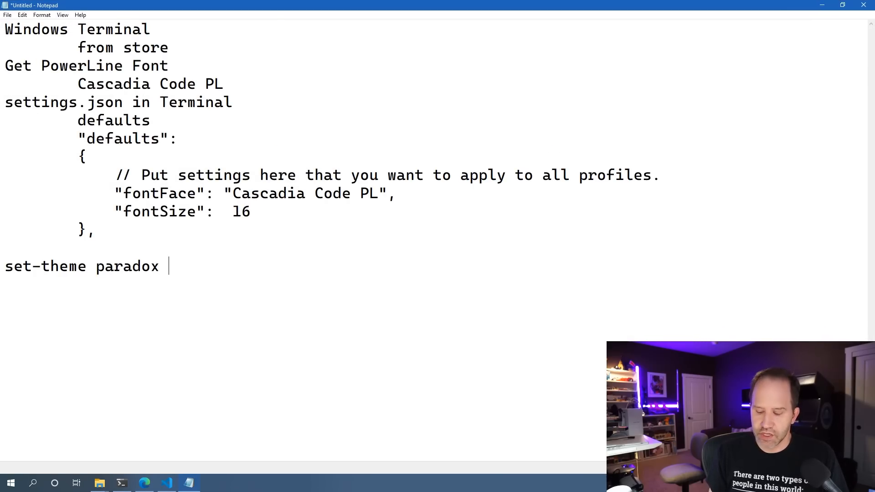
type("\"oh-")
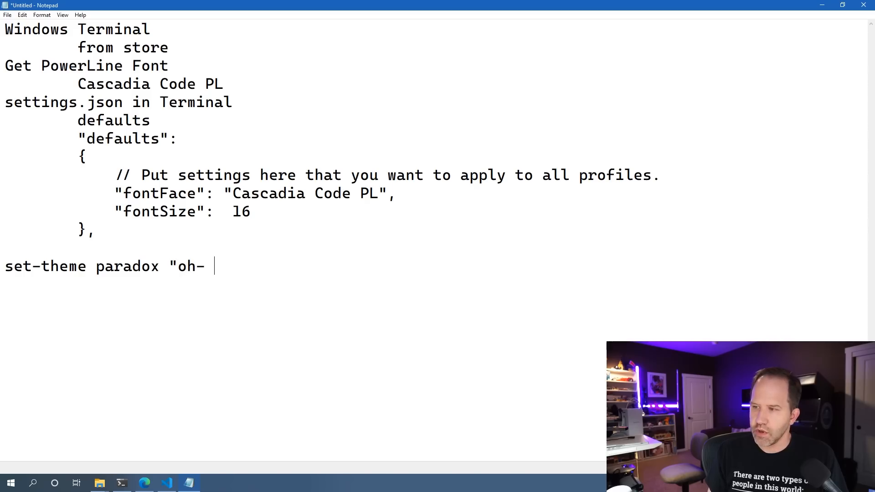
type("myposh")
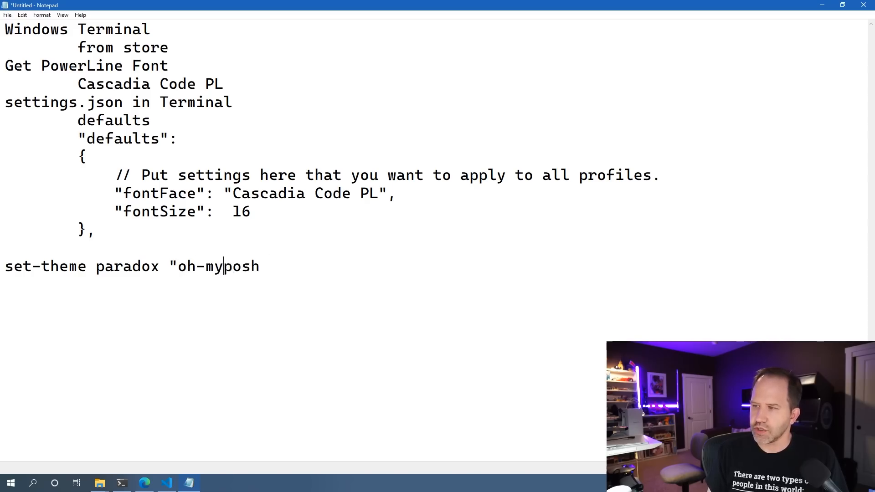
type("-posh\"")
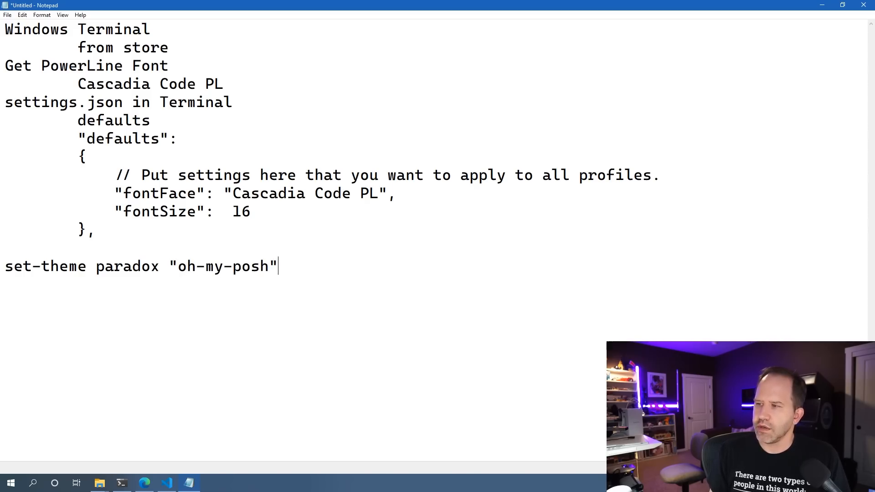
key("Enter")
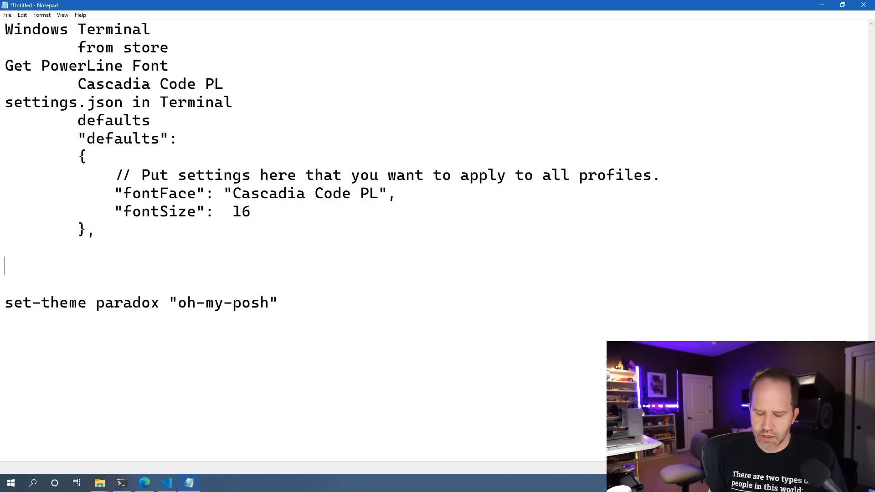
type("add these lines to")
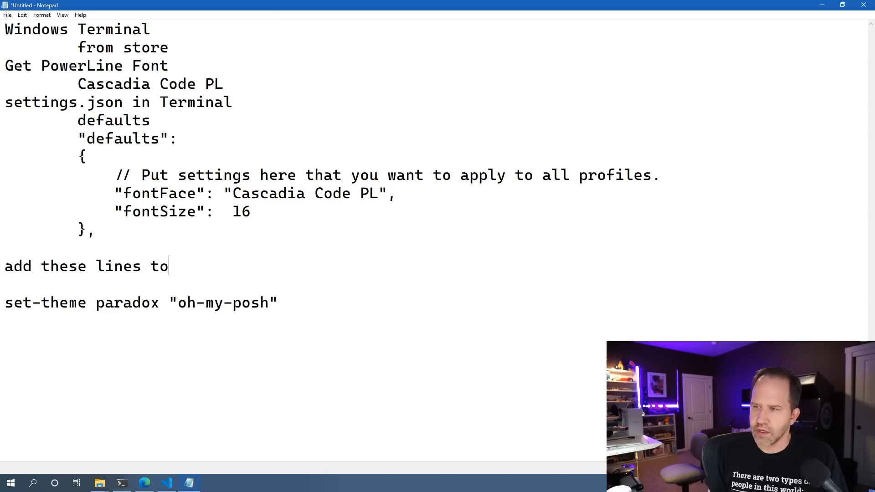
type("your $Profile")
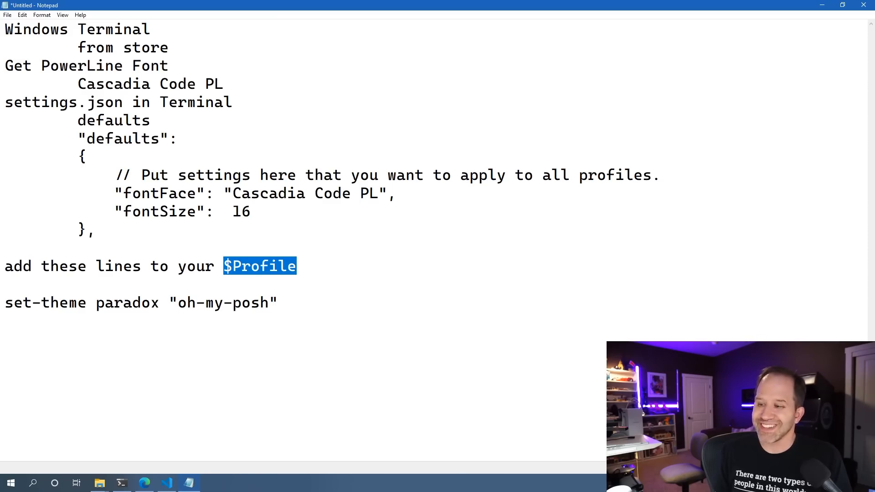
left_click(167, 483)
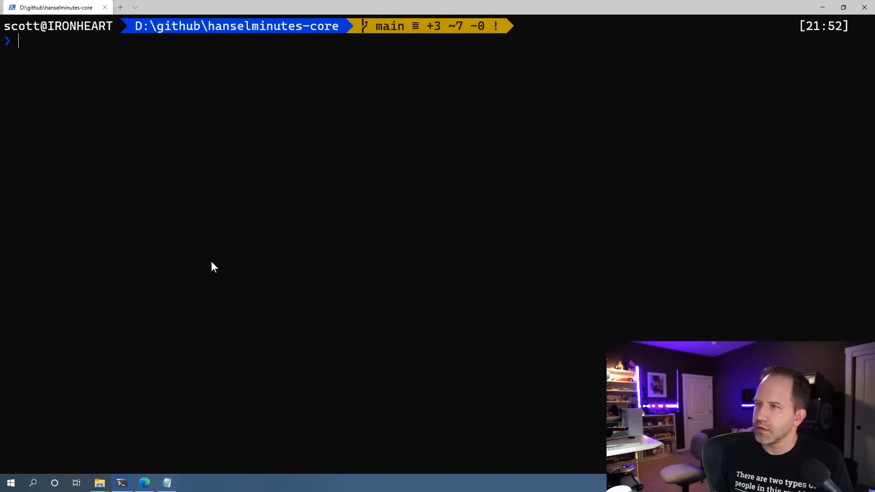
- Open the profile via notepad $PROFILE and paste Import-Module posh-git and the other lines below the $Profile note
type("notepad $PROFILE")
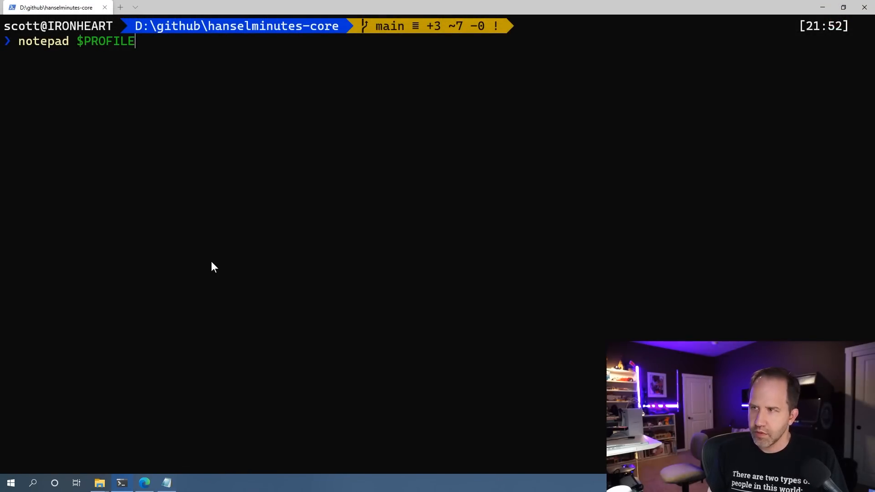
key("Enter")
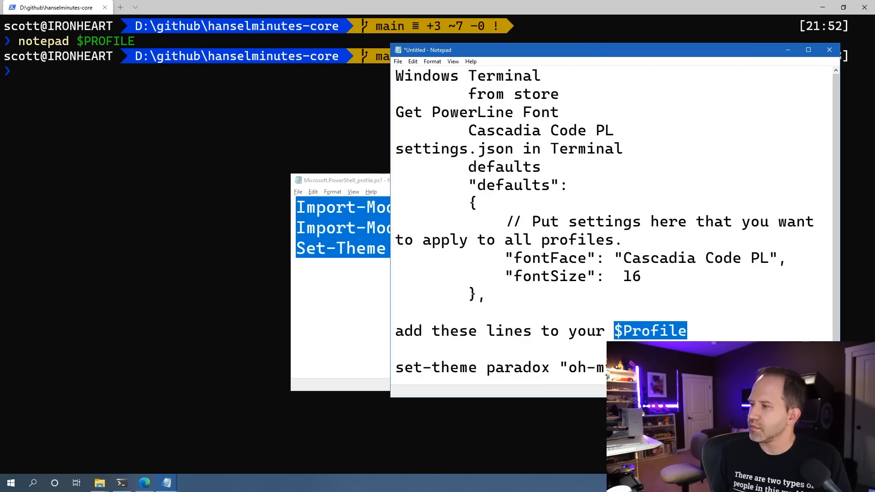
left_click(809, 50)
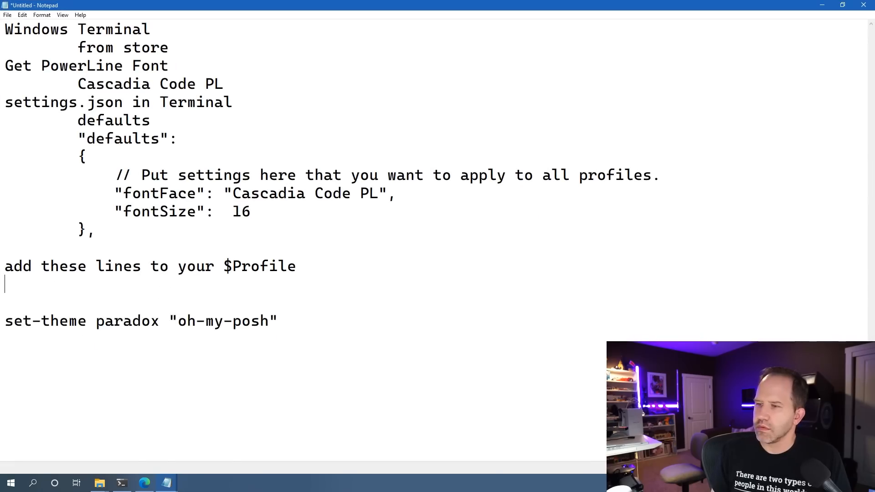
type("Import-Module posh-git")
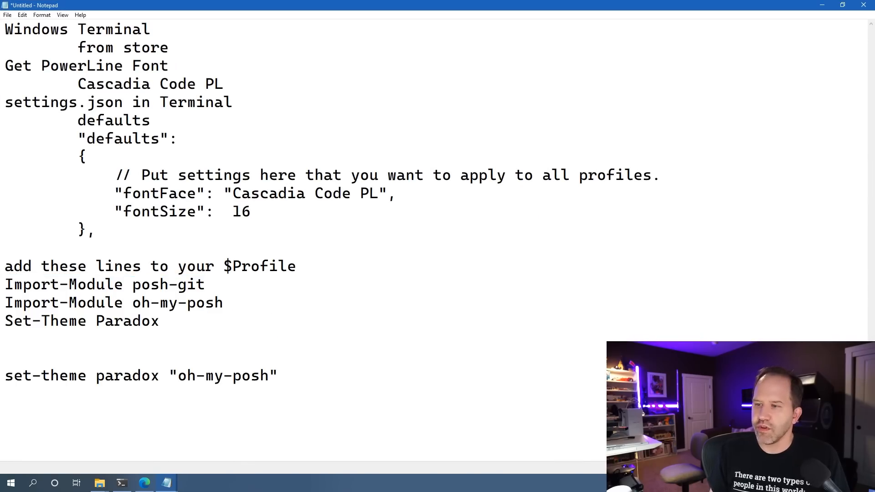